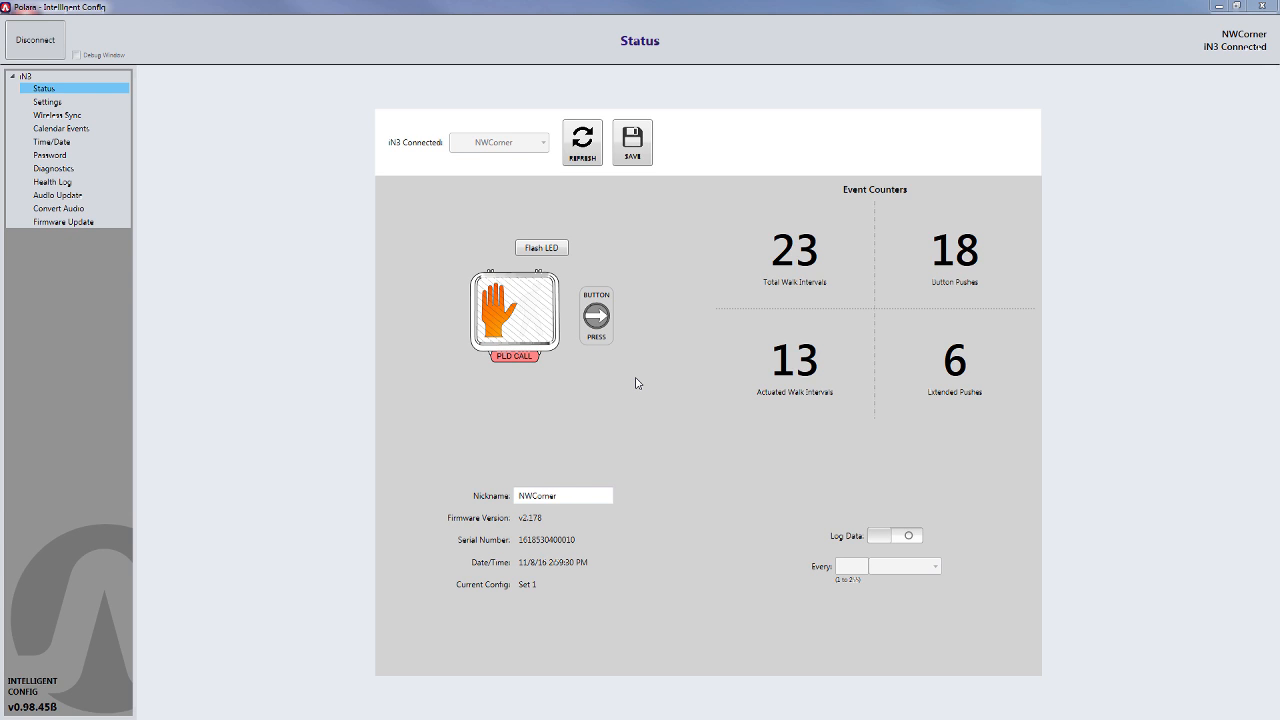
mouse_move(110, 211)
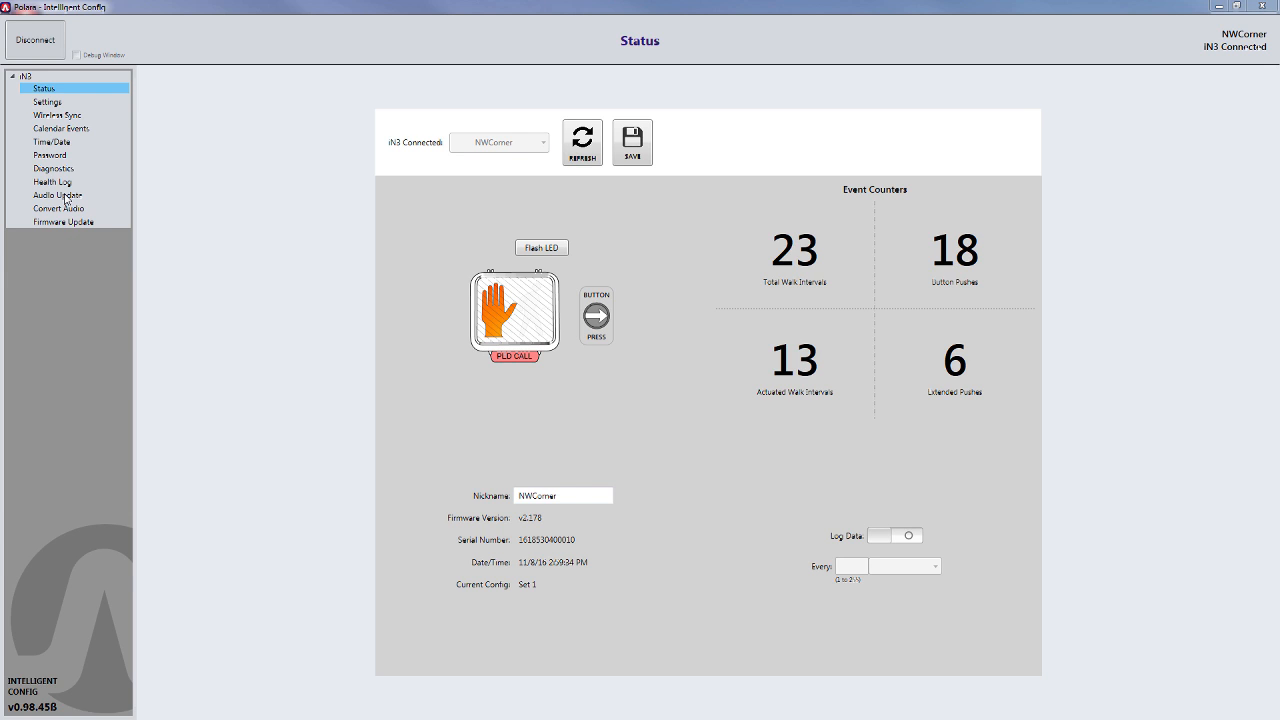
Step: On the Audio Update page, select Custom Walk 1 as the sound slot to replace
click(57, 194)
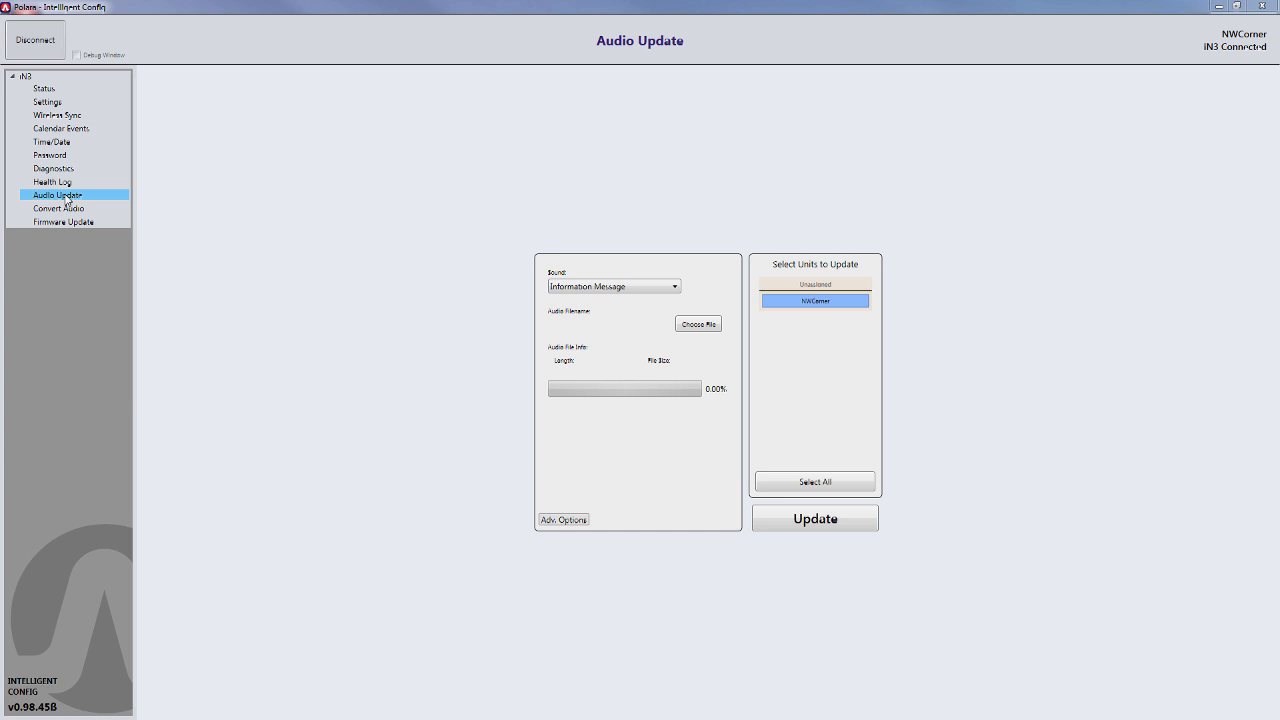
mouse_move(447, 222)
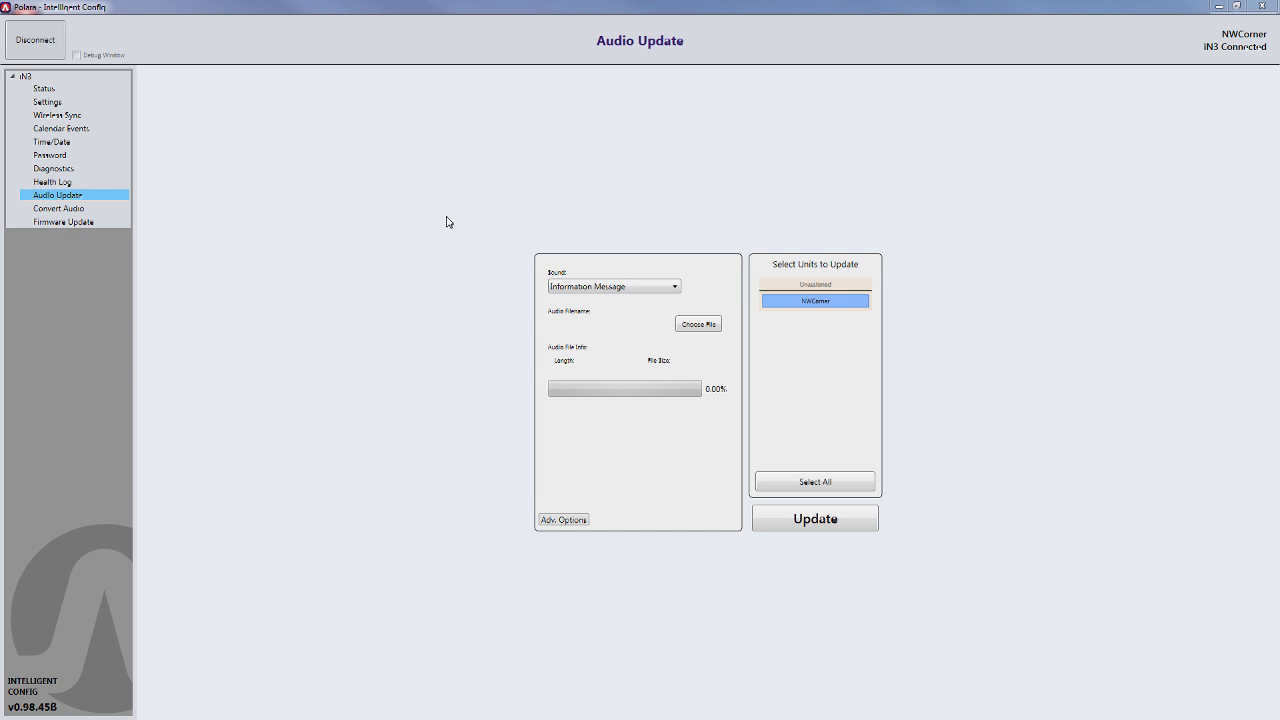
mouse_move(500, 258)
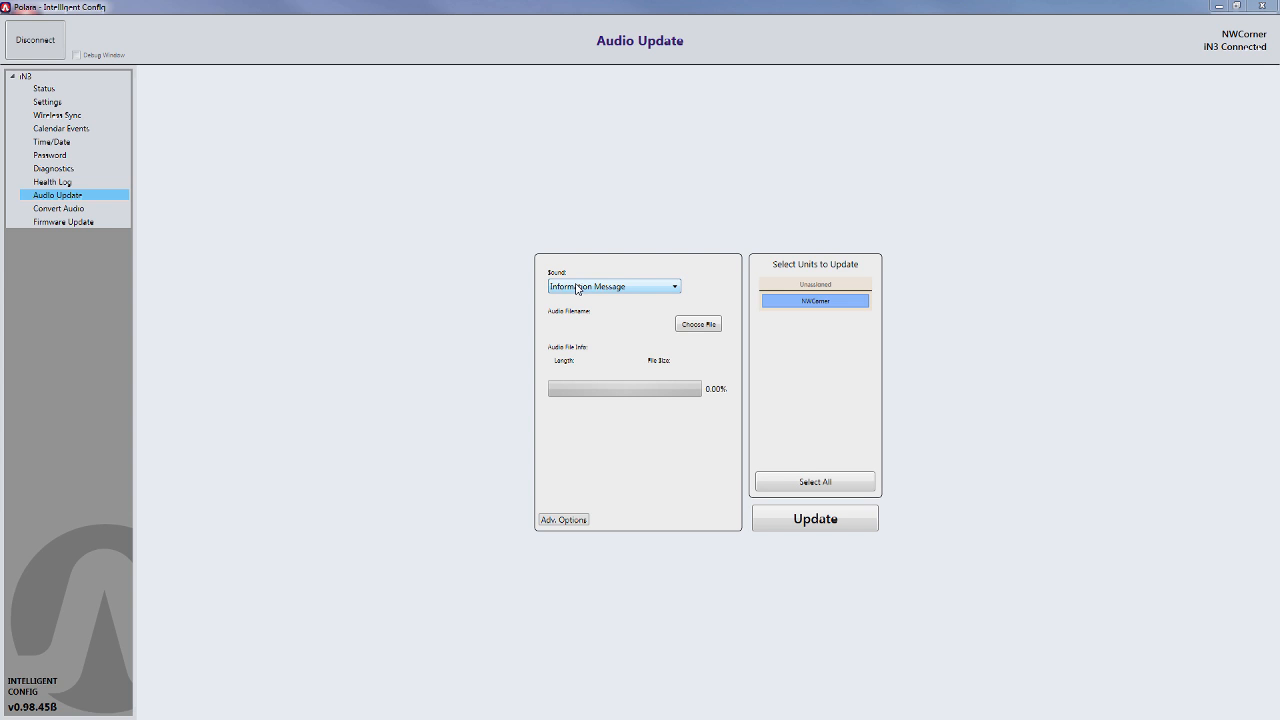
click(674, 287)
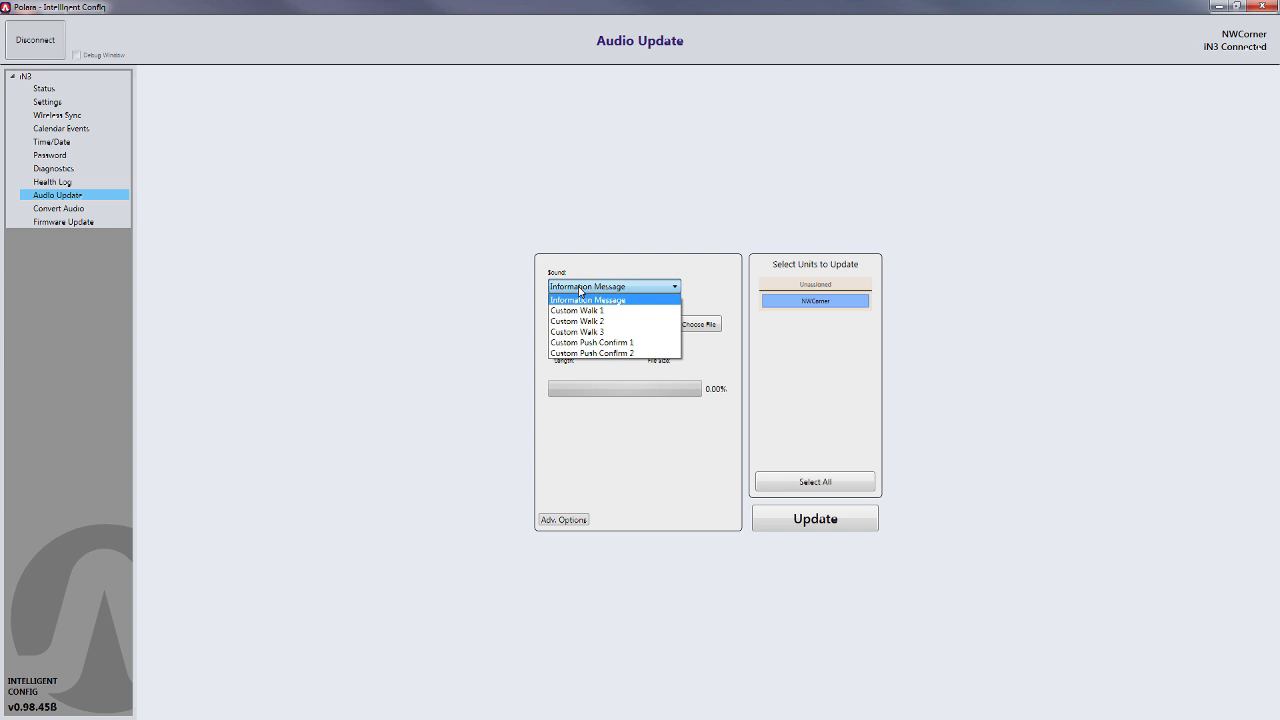
click(576, 310)
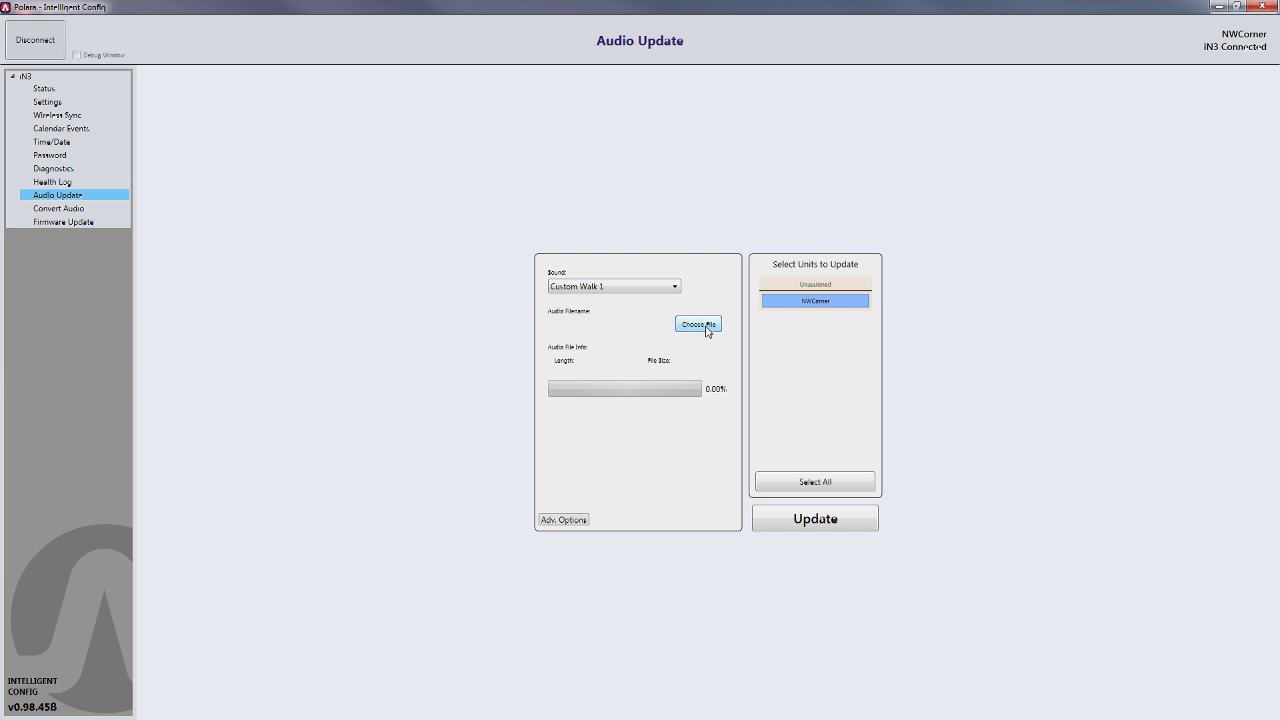
Step: Load MillWood_WALK_1.ogg and update the NWCorner unit with it as Custom Walk 1
click(698, 324)
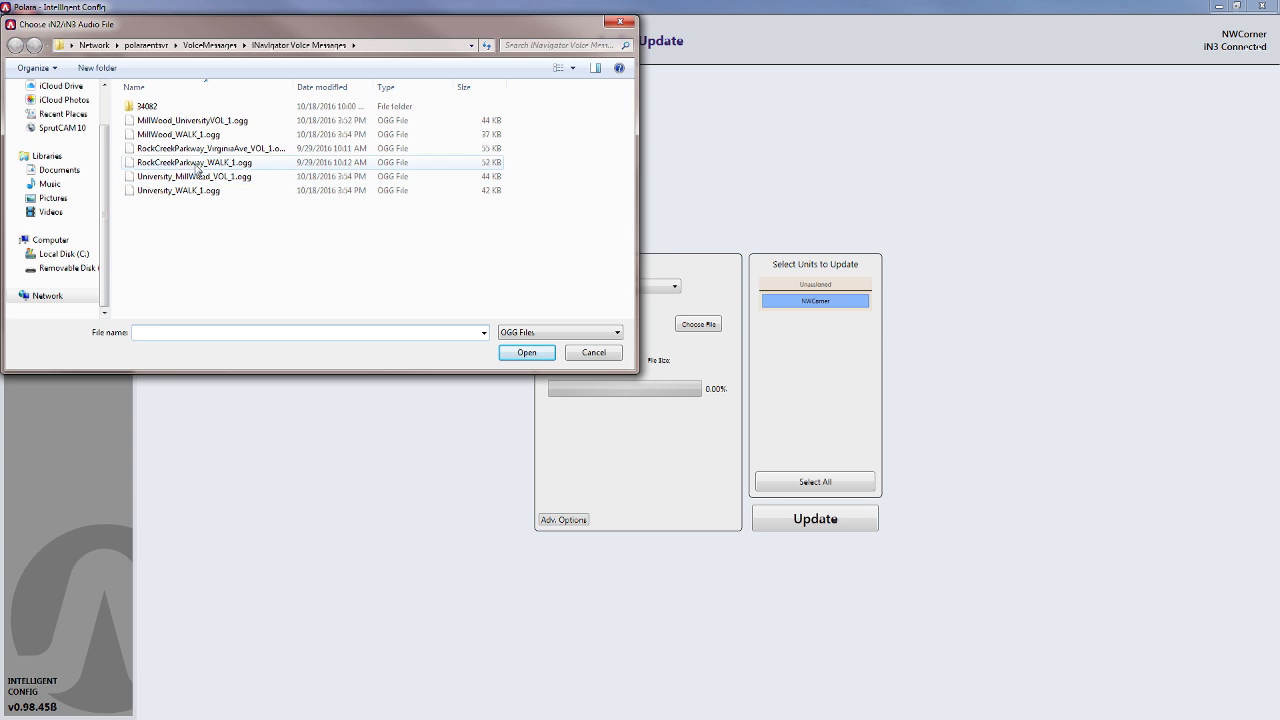
click(180, 134)
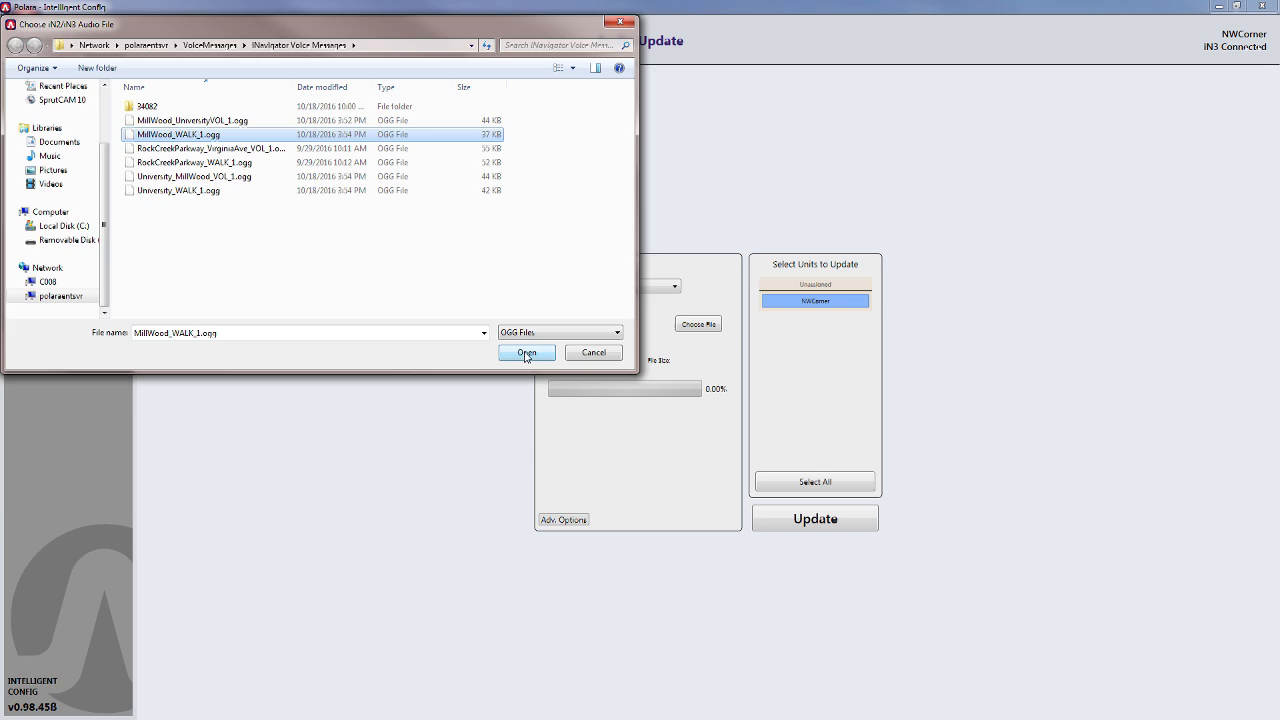
click(526, 352)
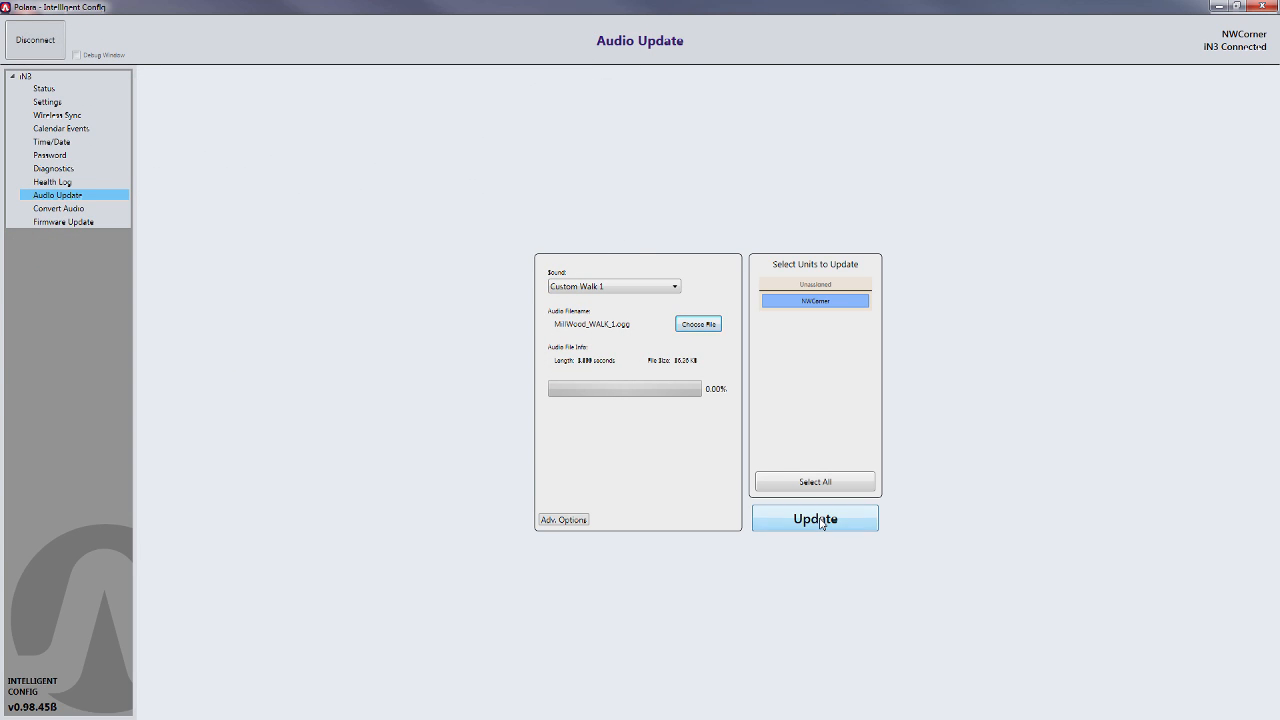
click(814, 518)
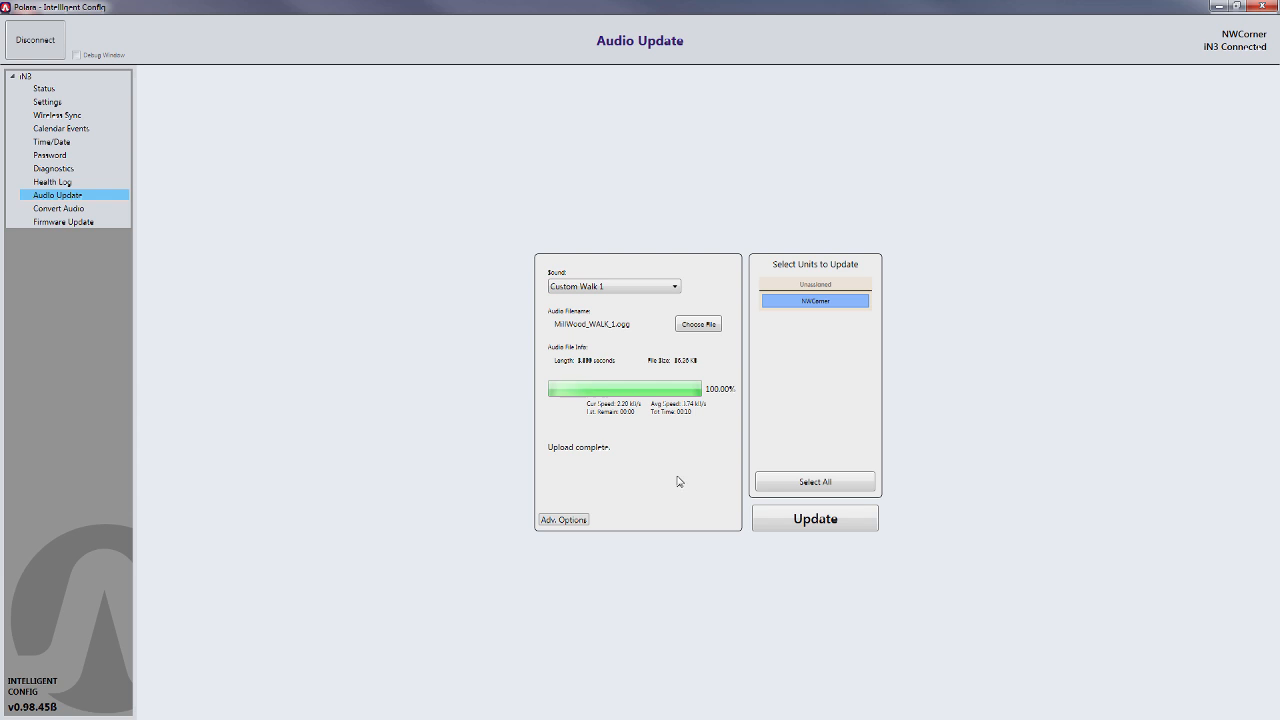
mouse_move(658, 408)
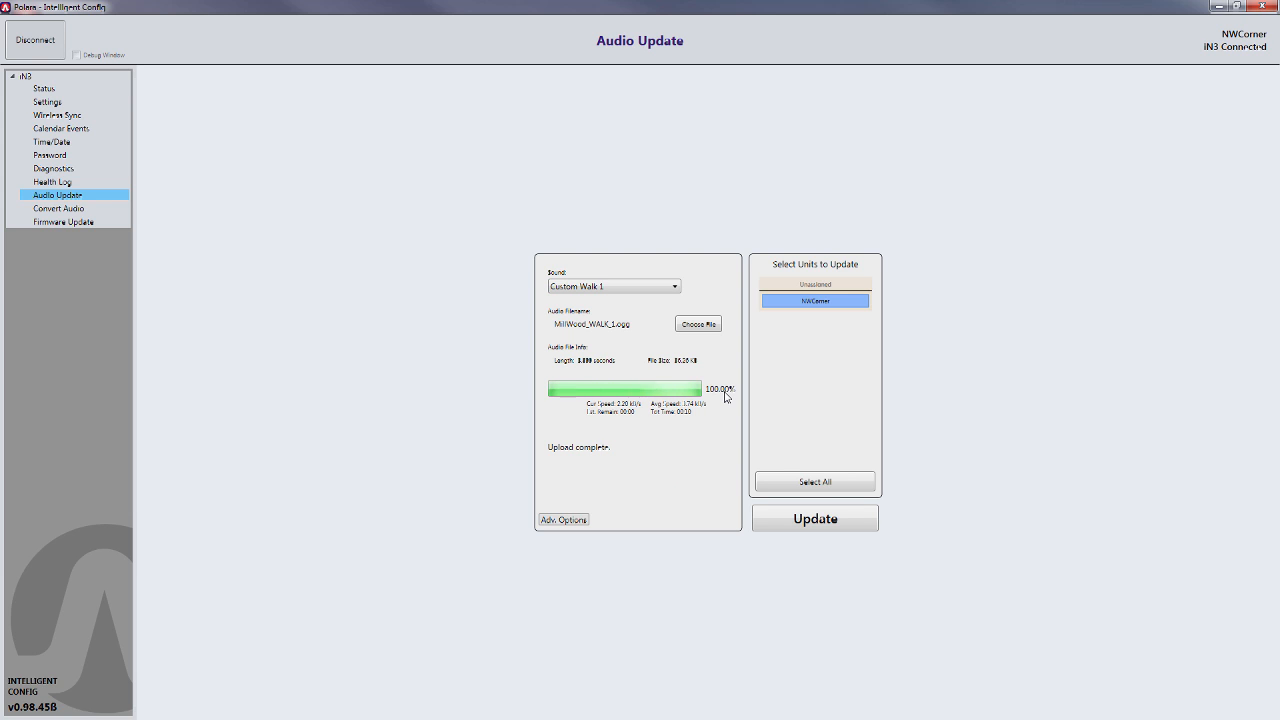
mouse_move(583, 457)
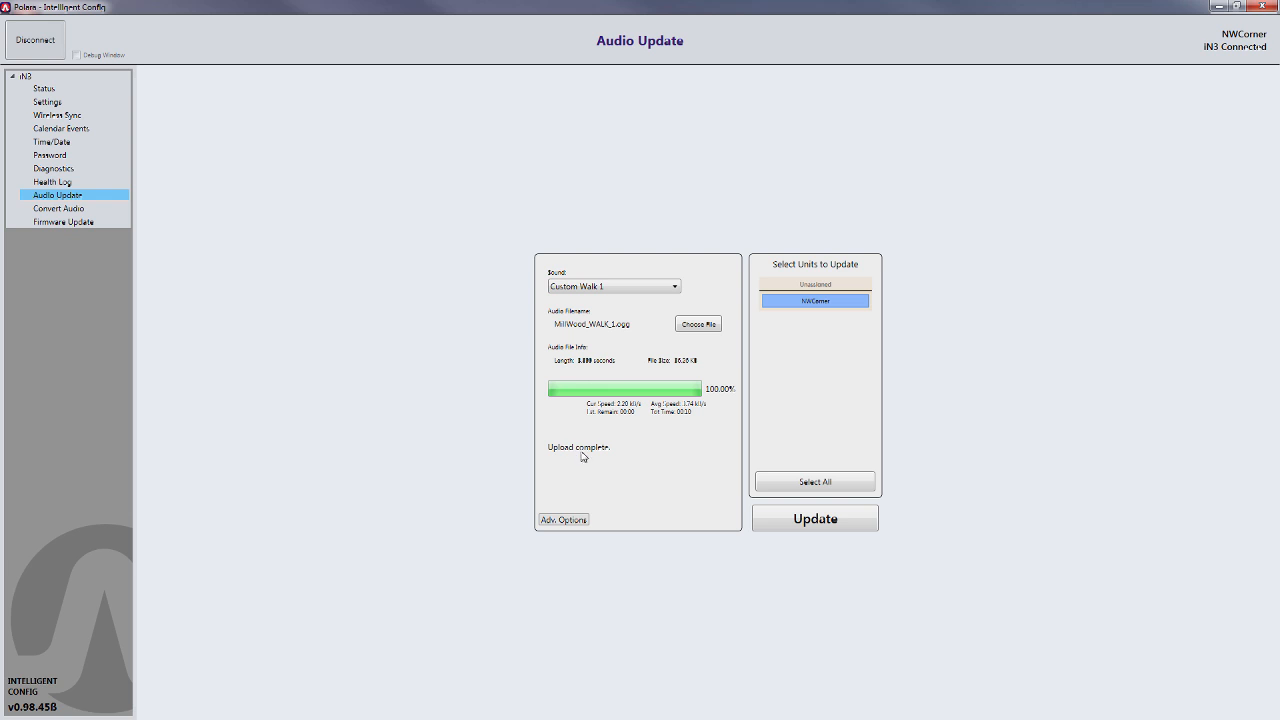
mouse_move(630, 443)
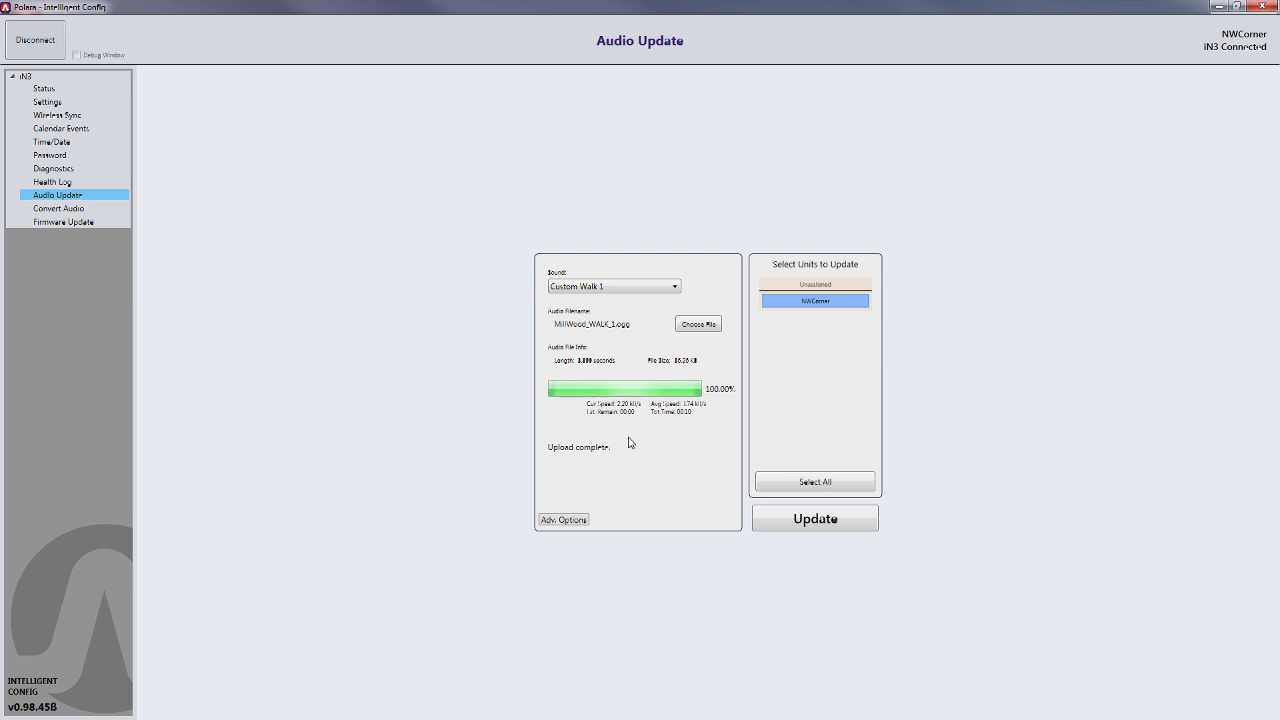
Step: Load MillWood_UniversityVOL_1.ogg into the Information Message slot and update the NWCorner unit
click(674, 286)
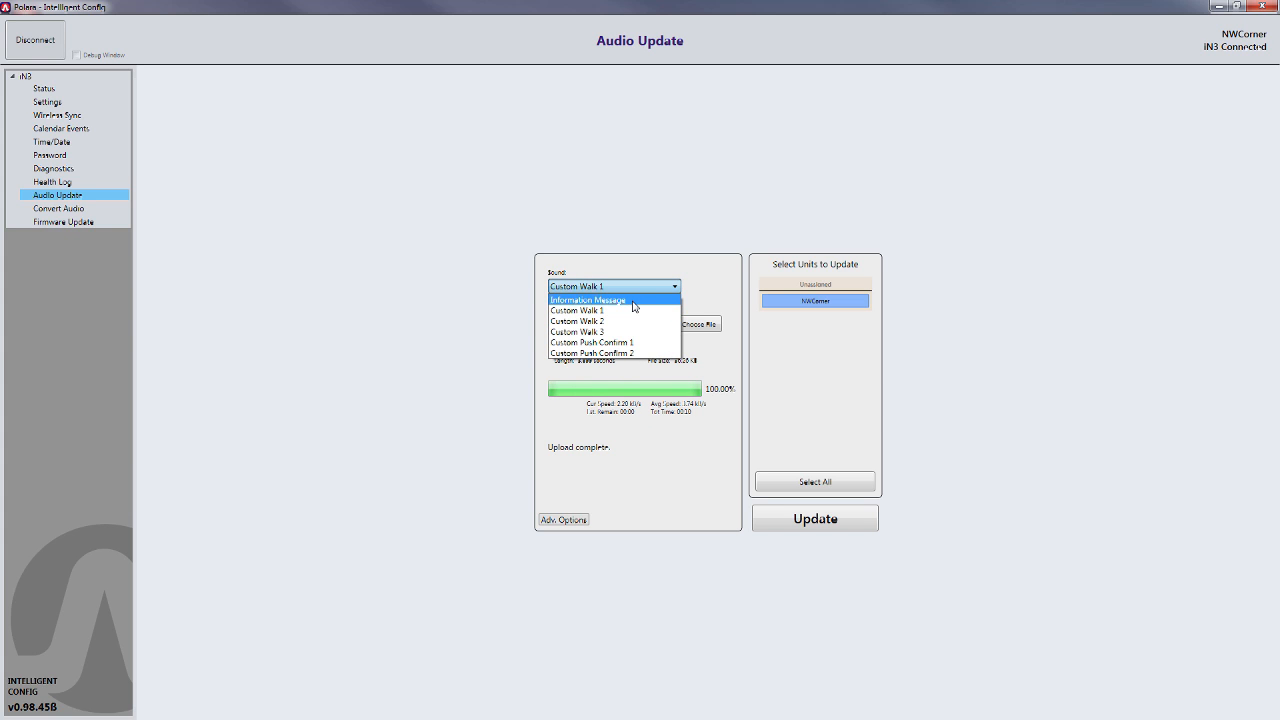
click(588, 300)
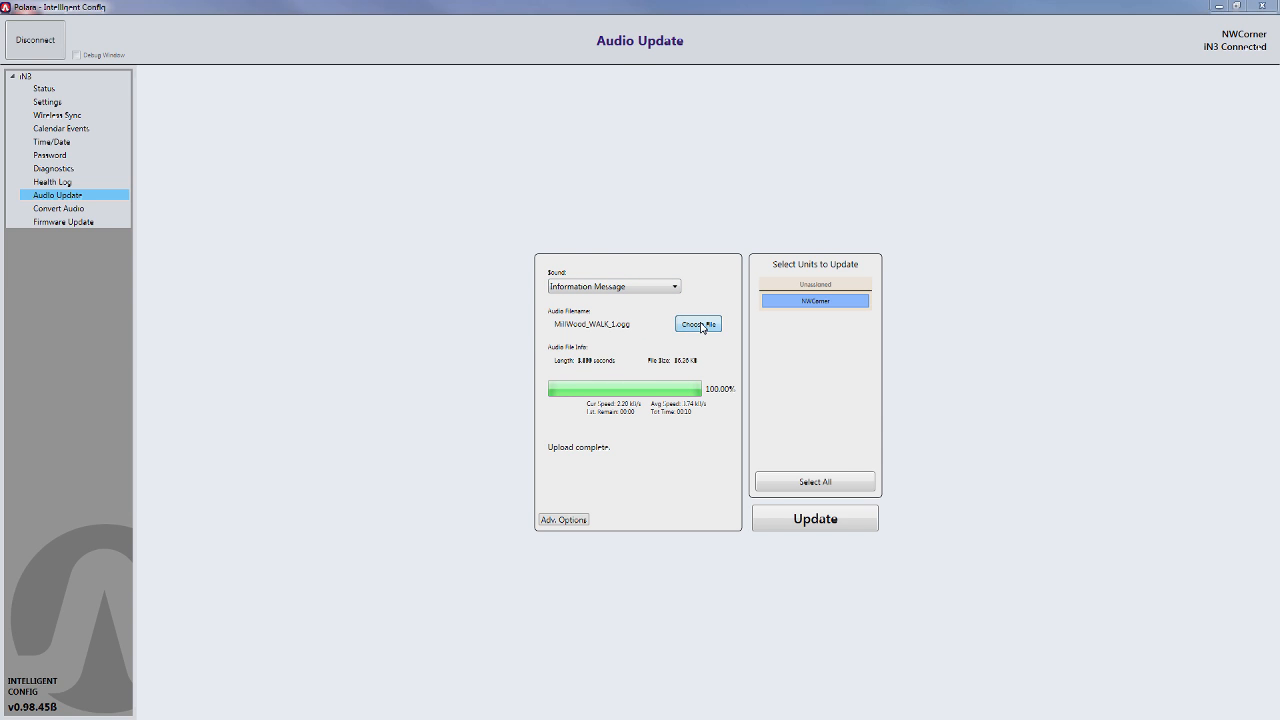
click(698, 324)
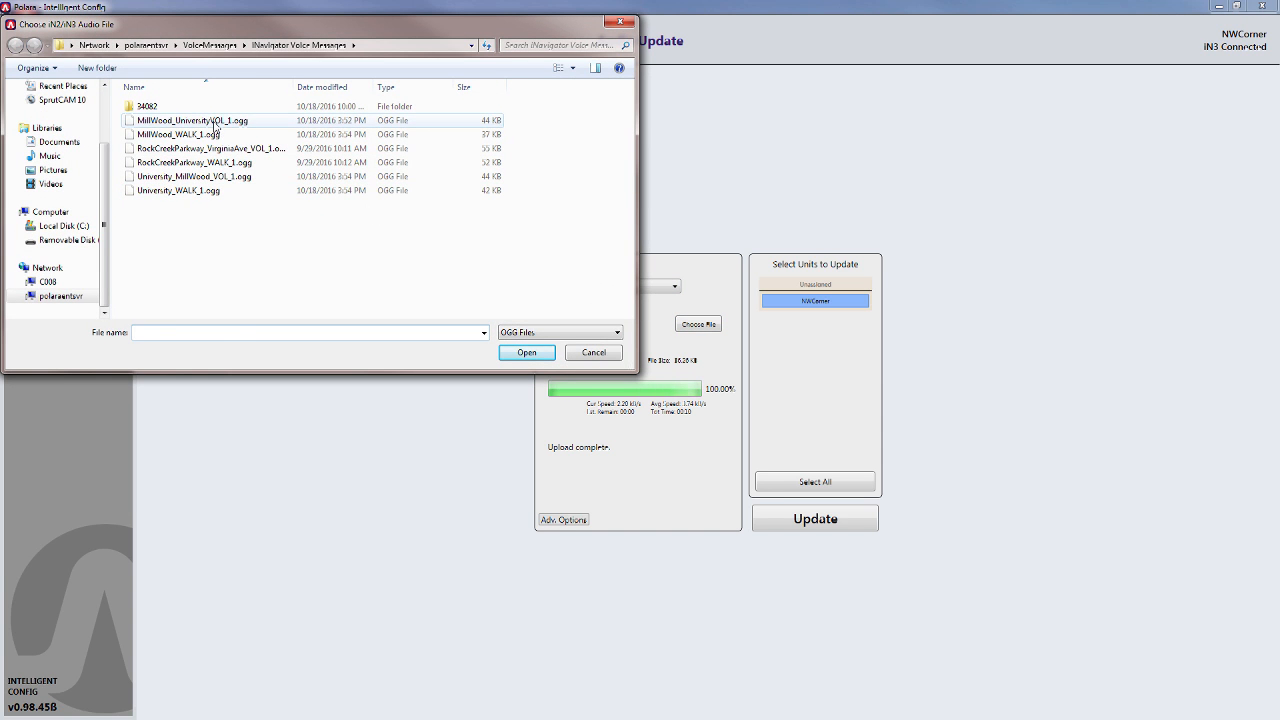
click(195, 120)
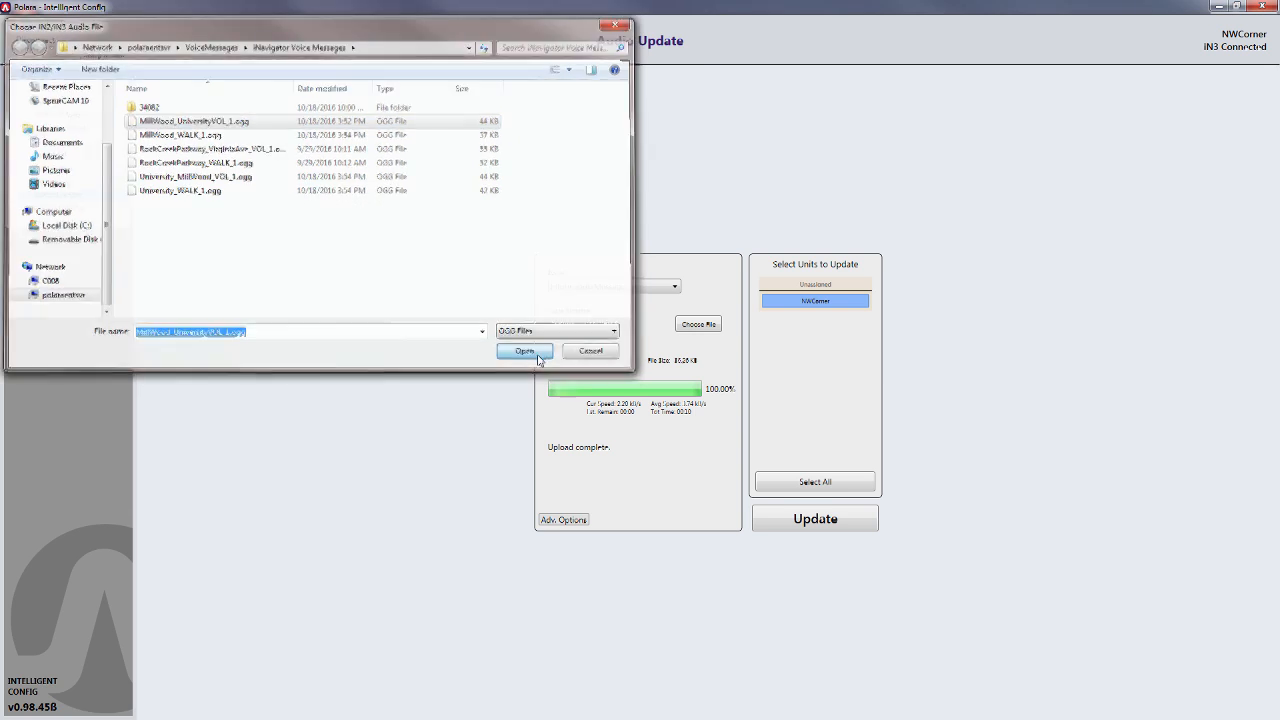
click(524, 351)
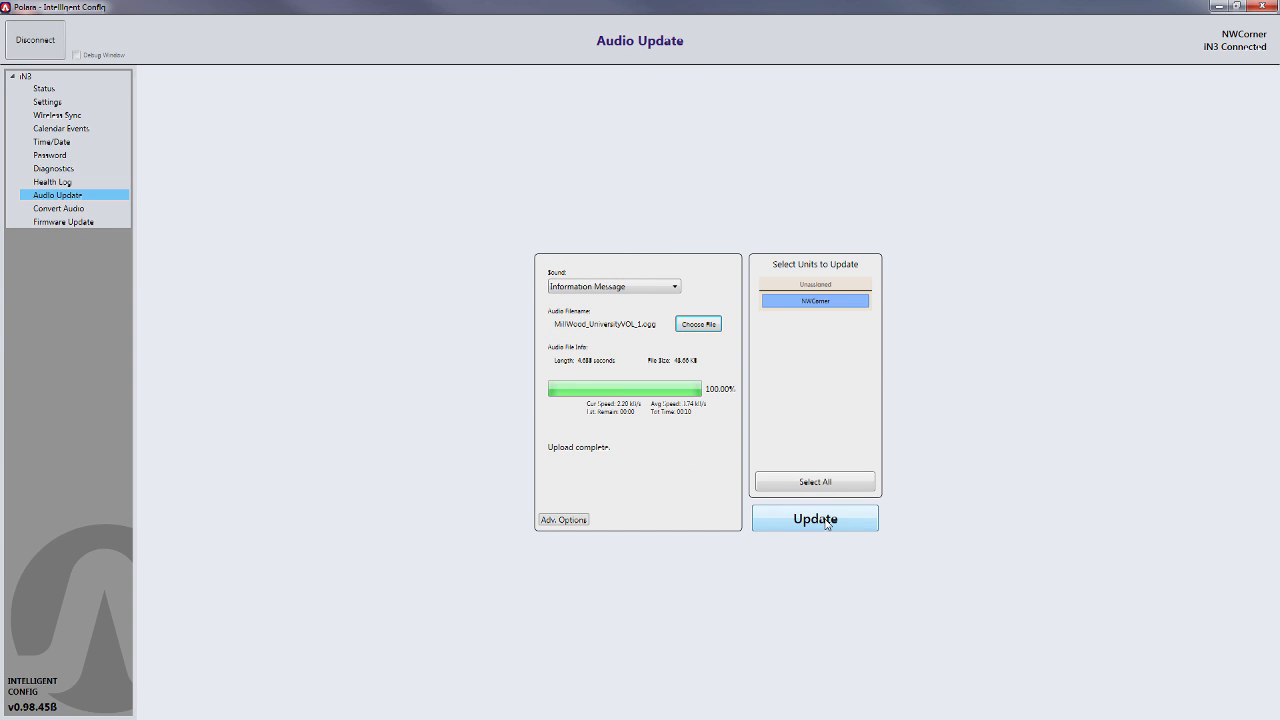
click(814, 518)
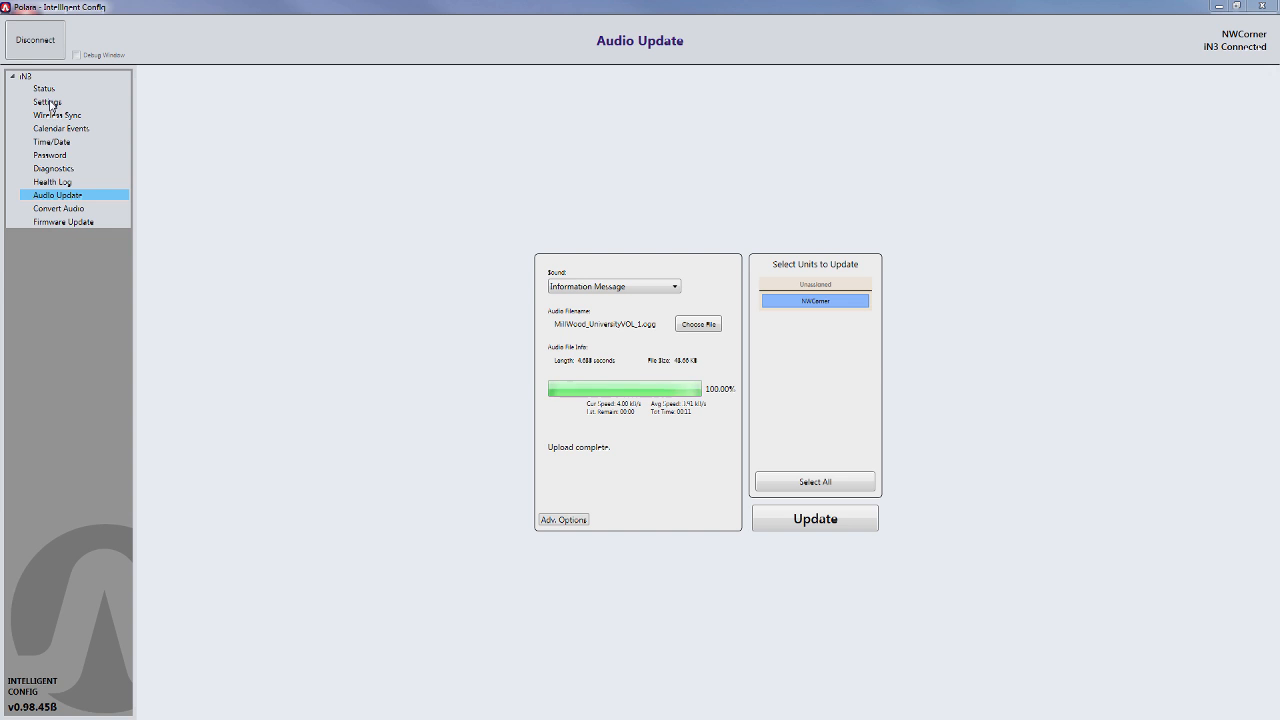
Step: On the unit settings page, choose Custom information message and Custom Walk 1 walk mode sound
click(46, 101)
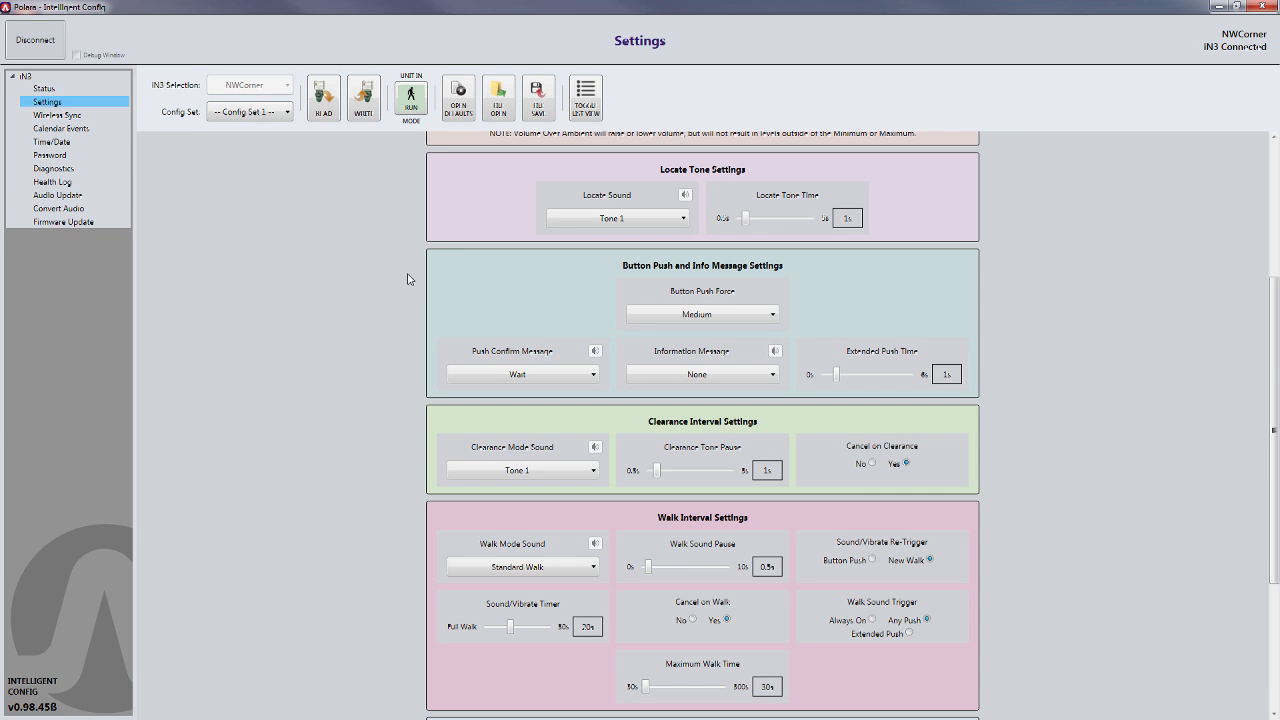
mouse_move(700, 274)
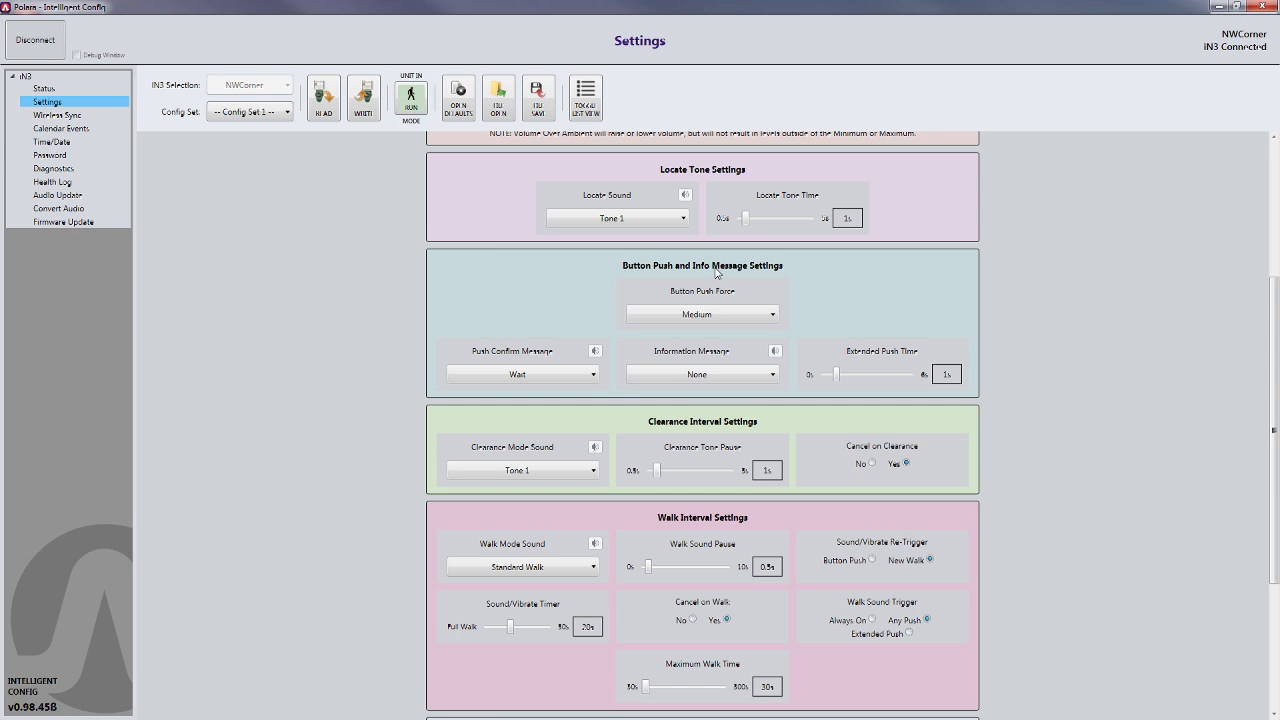
mouse_move(700, 362)
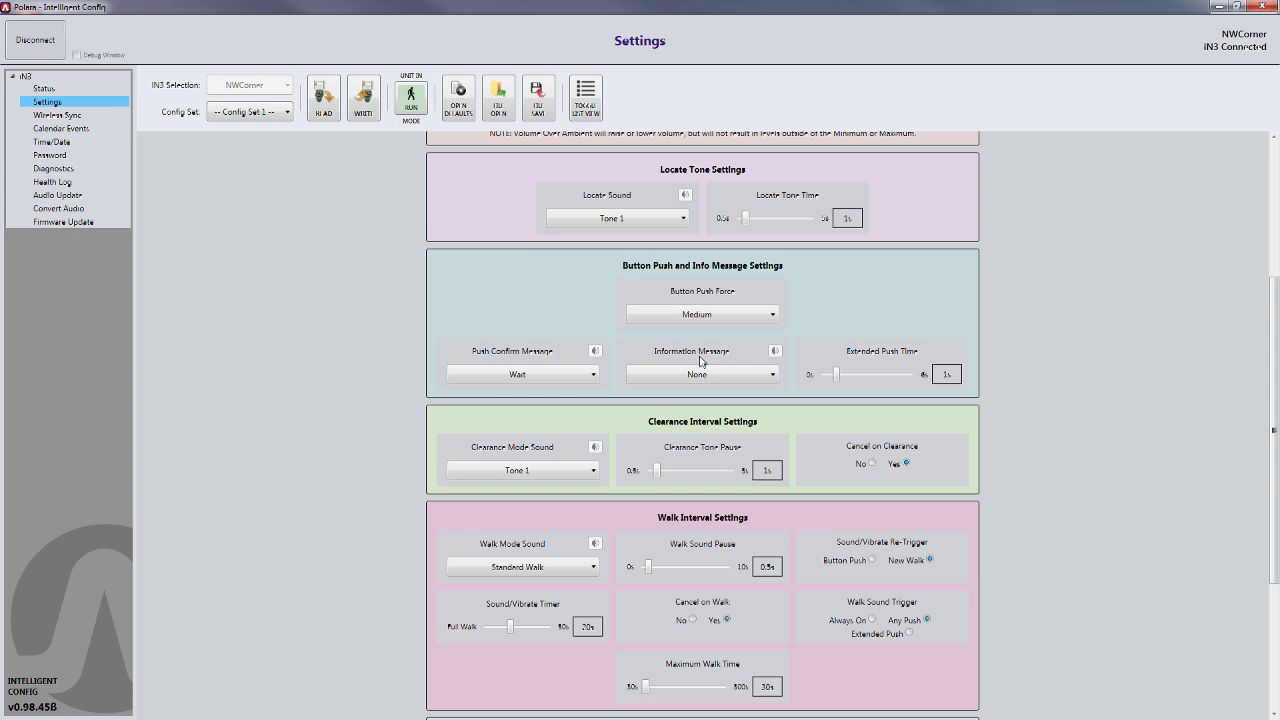
click(702, 374)
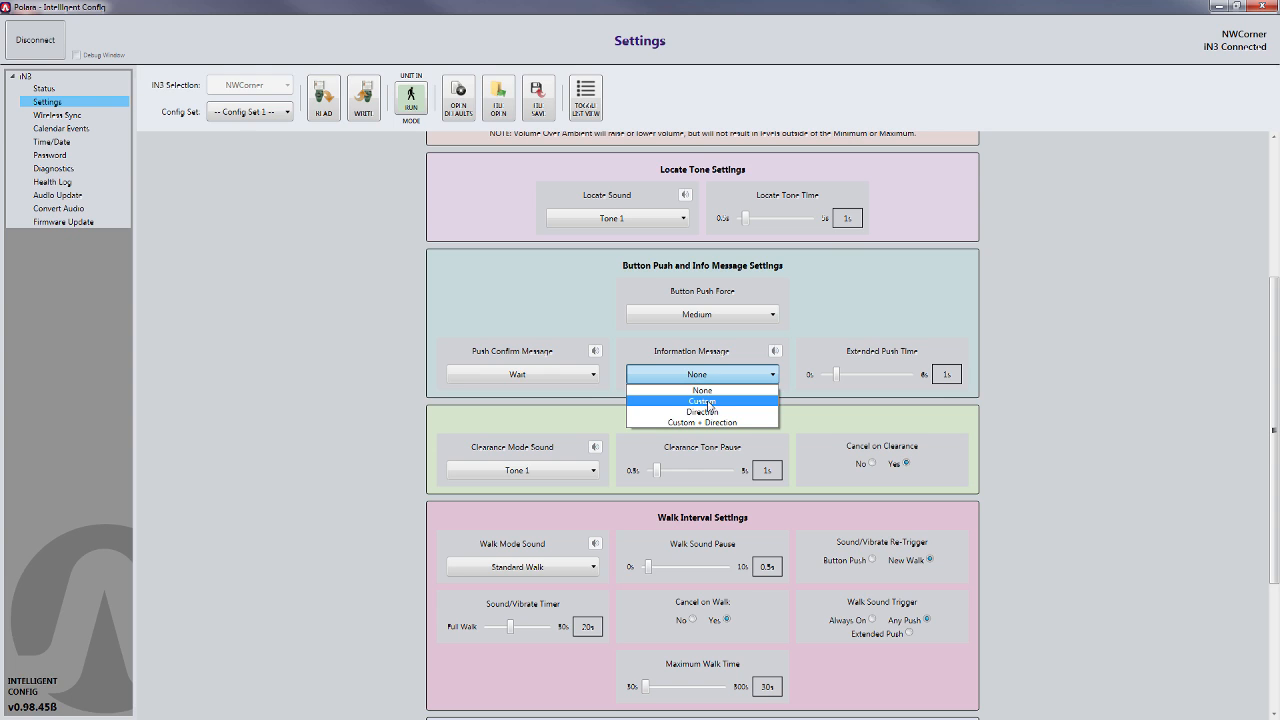
click(702, 400)
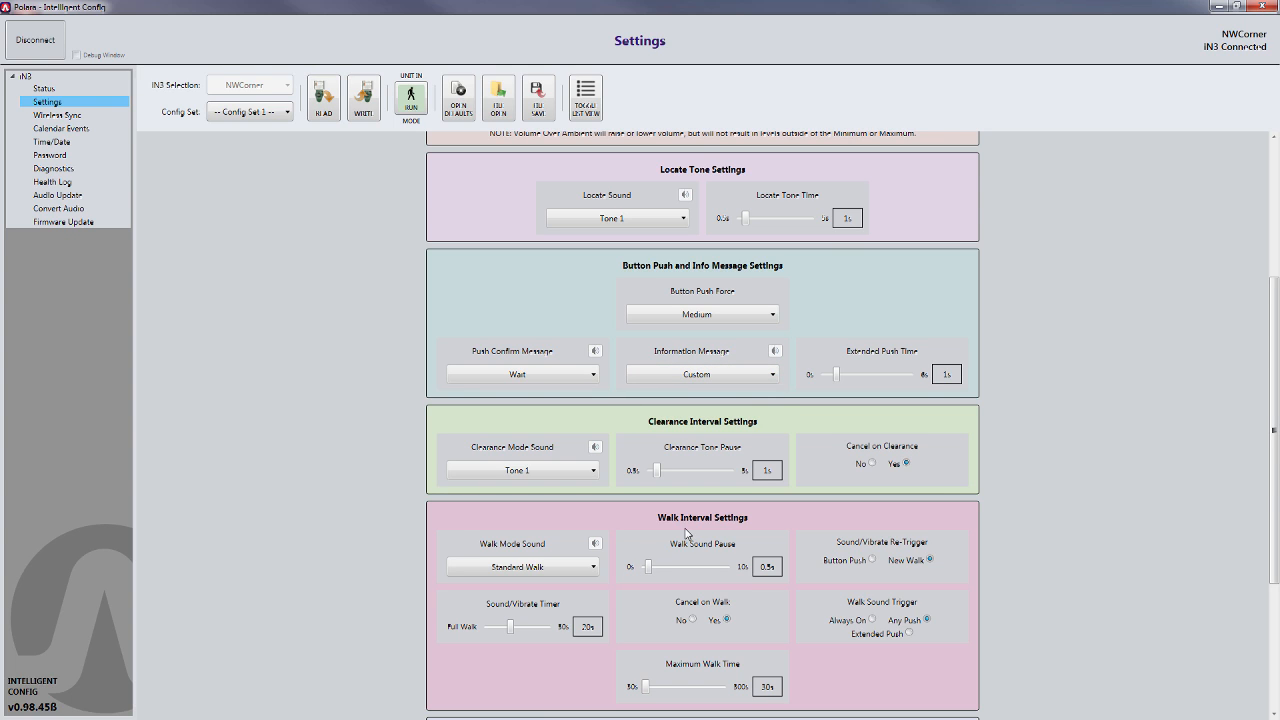
click(522, 566)
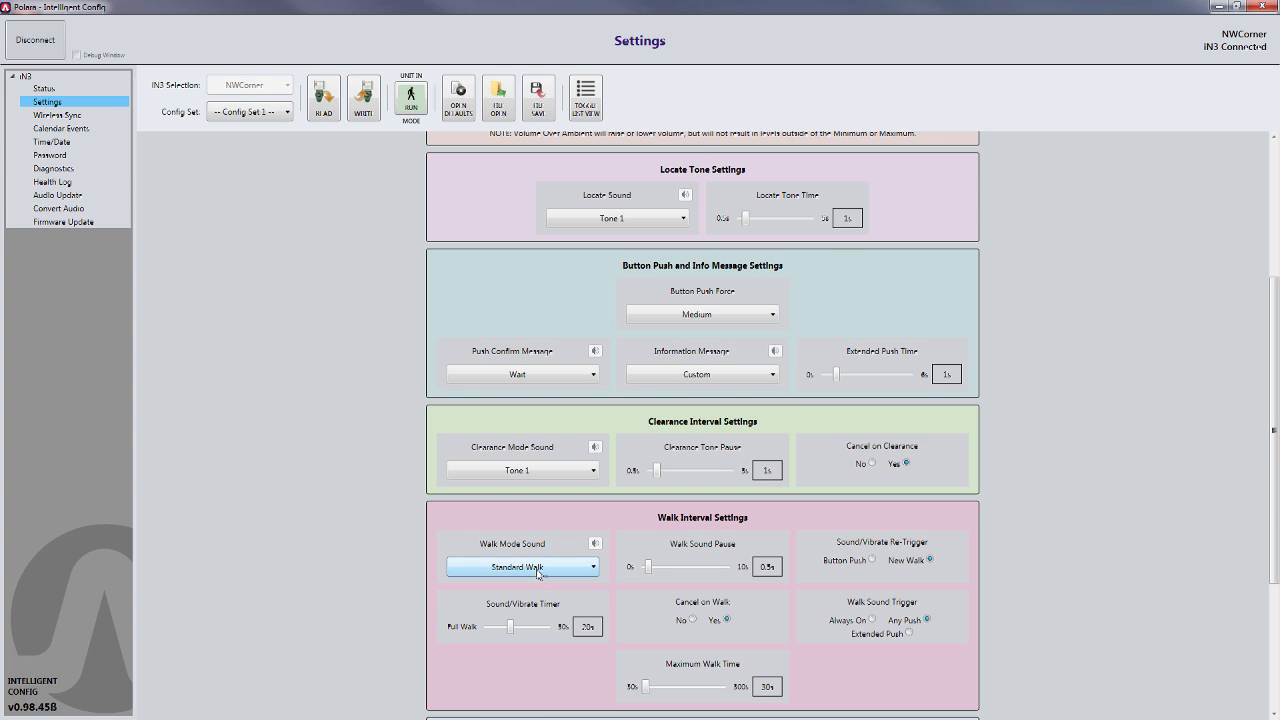
click(591, 567)
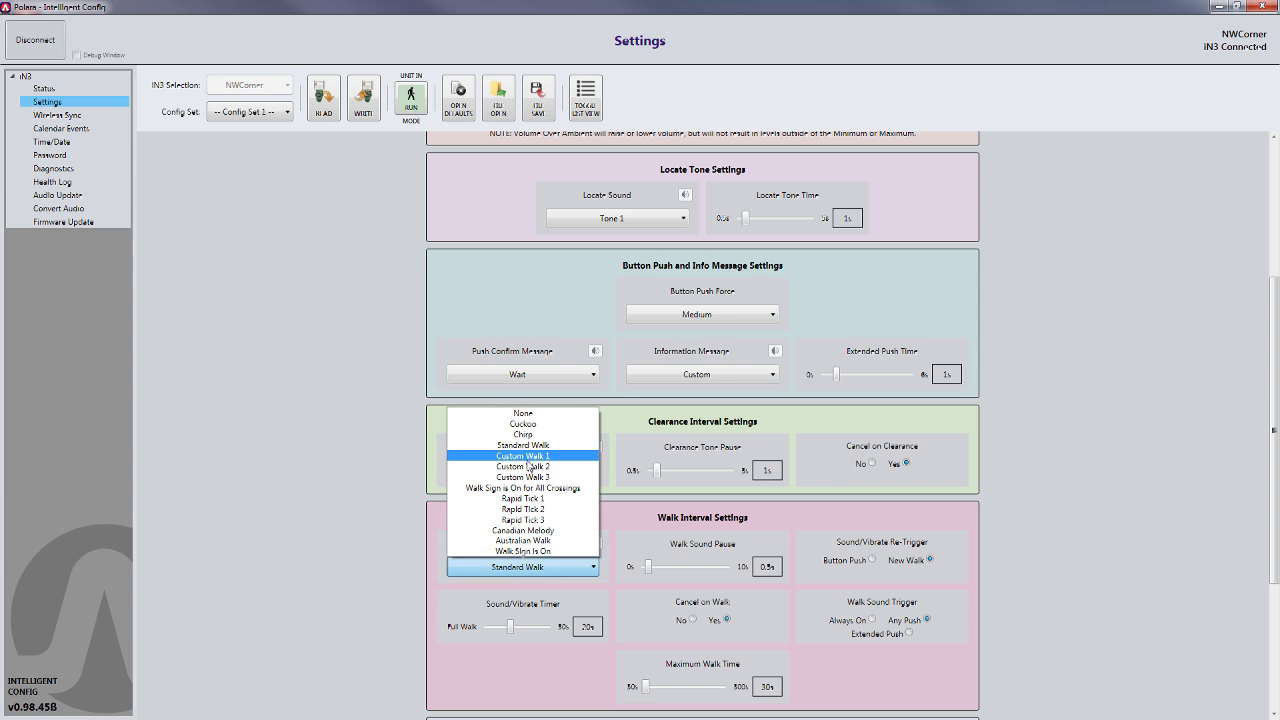
click(522, 455)
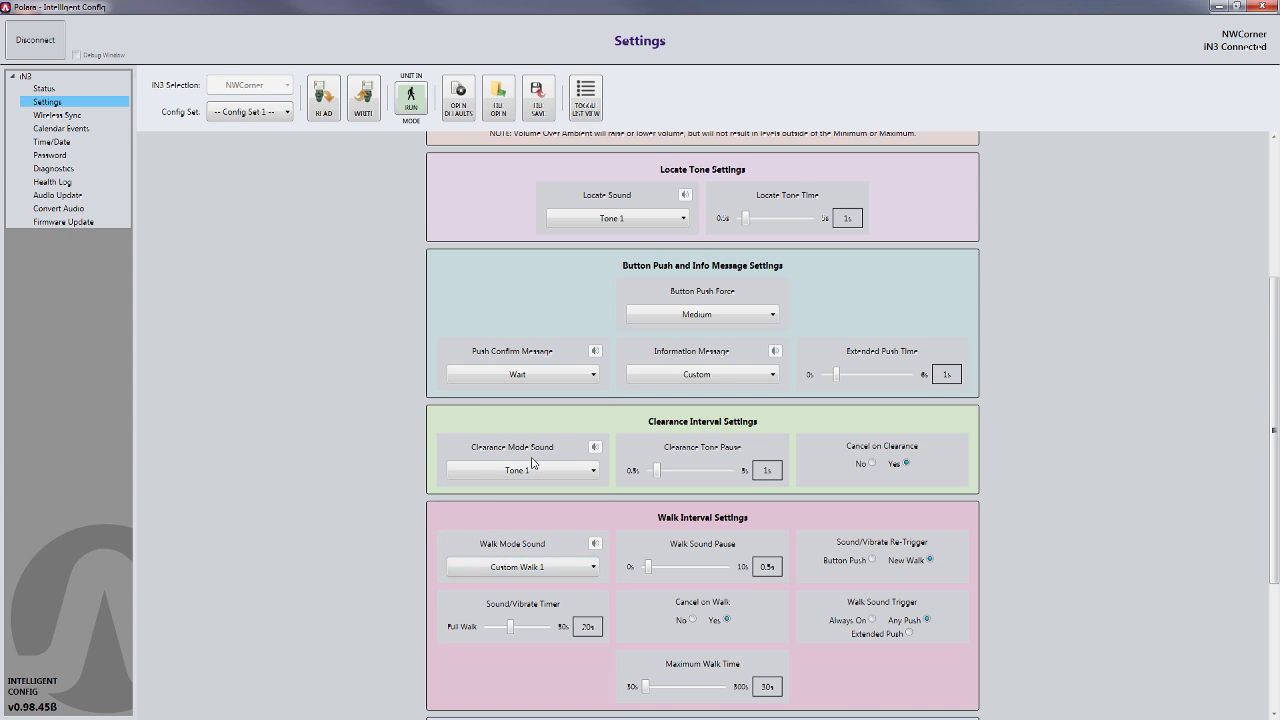
mouse_move(392, 477)
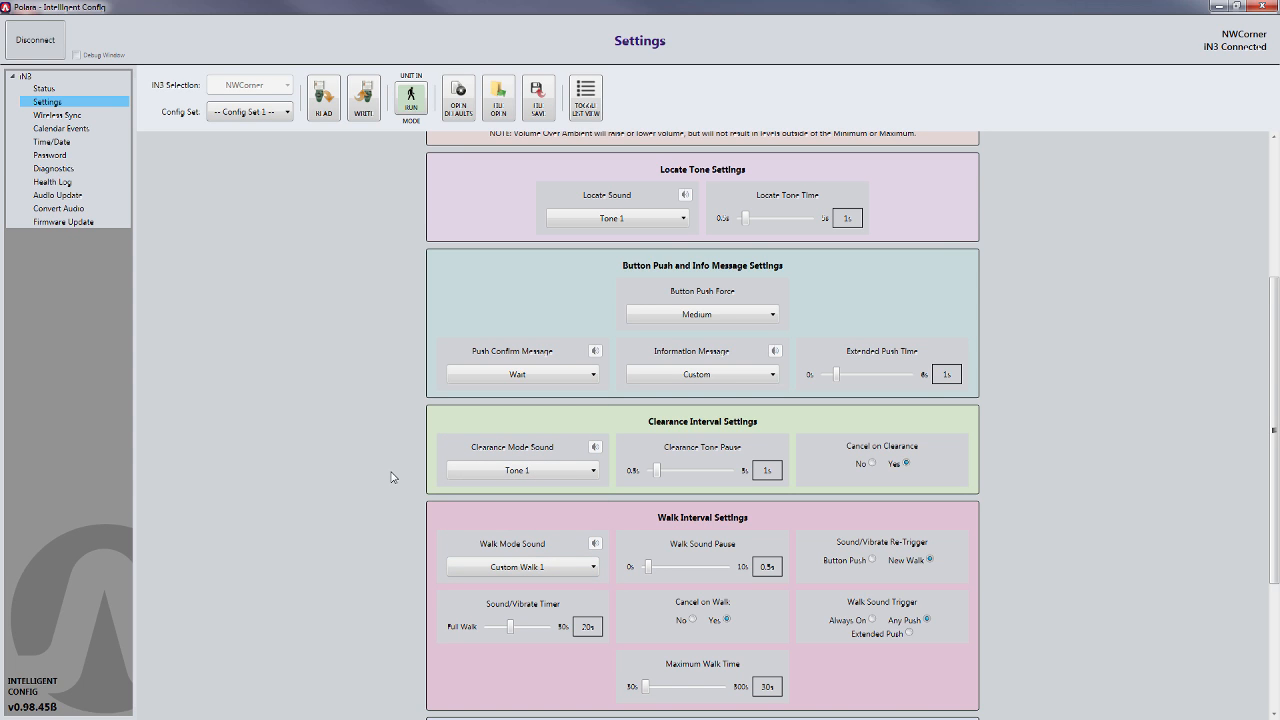
mouse_move(366, 459)
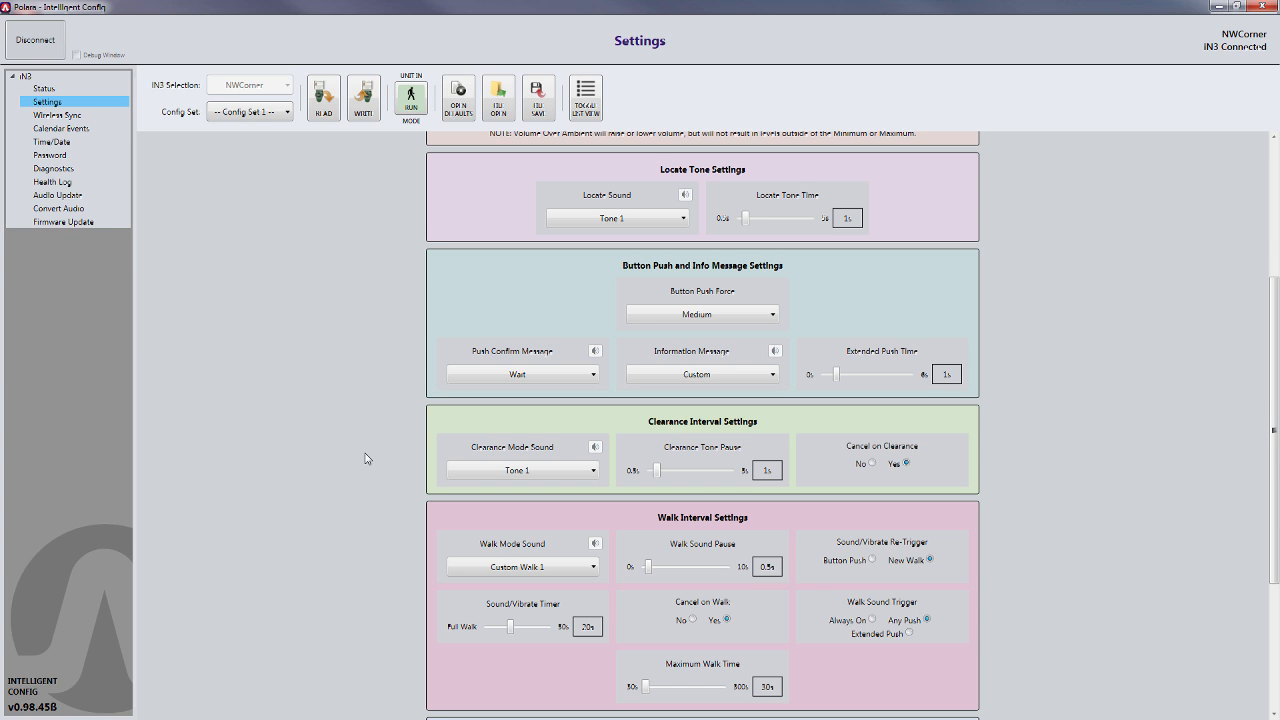
scroll(up, 3)
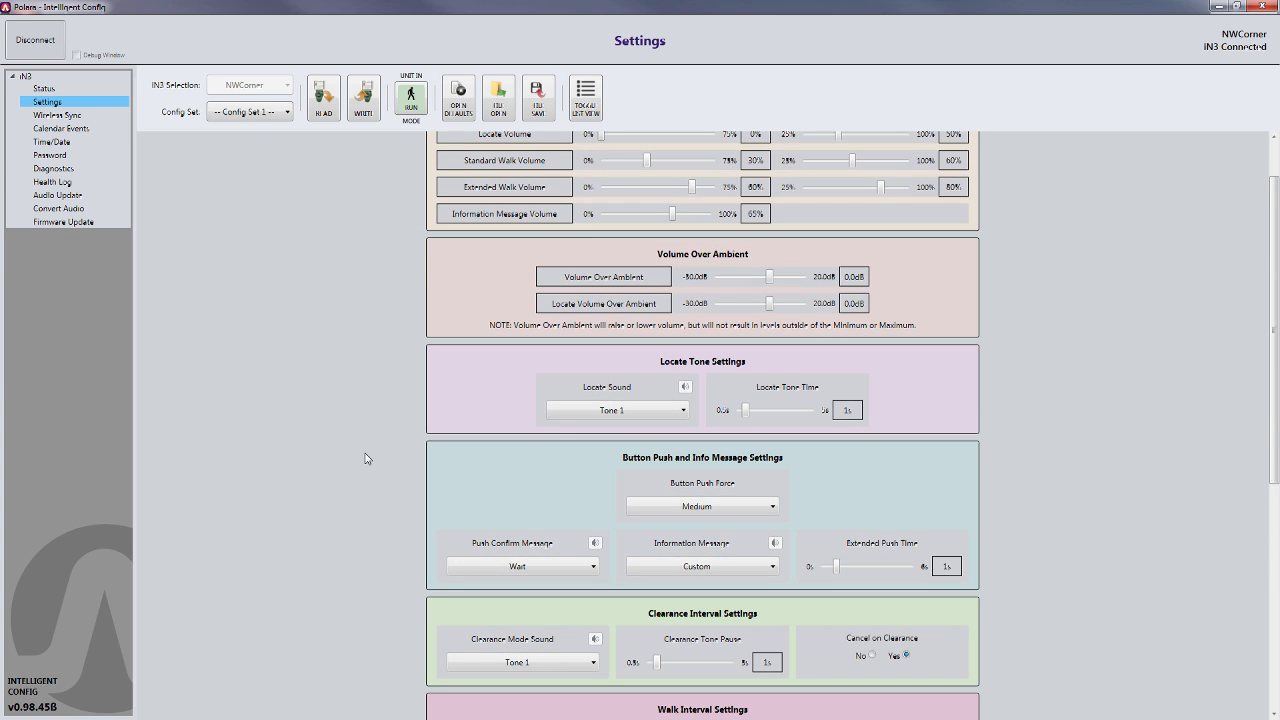
mouse_move(390, 280)
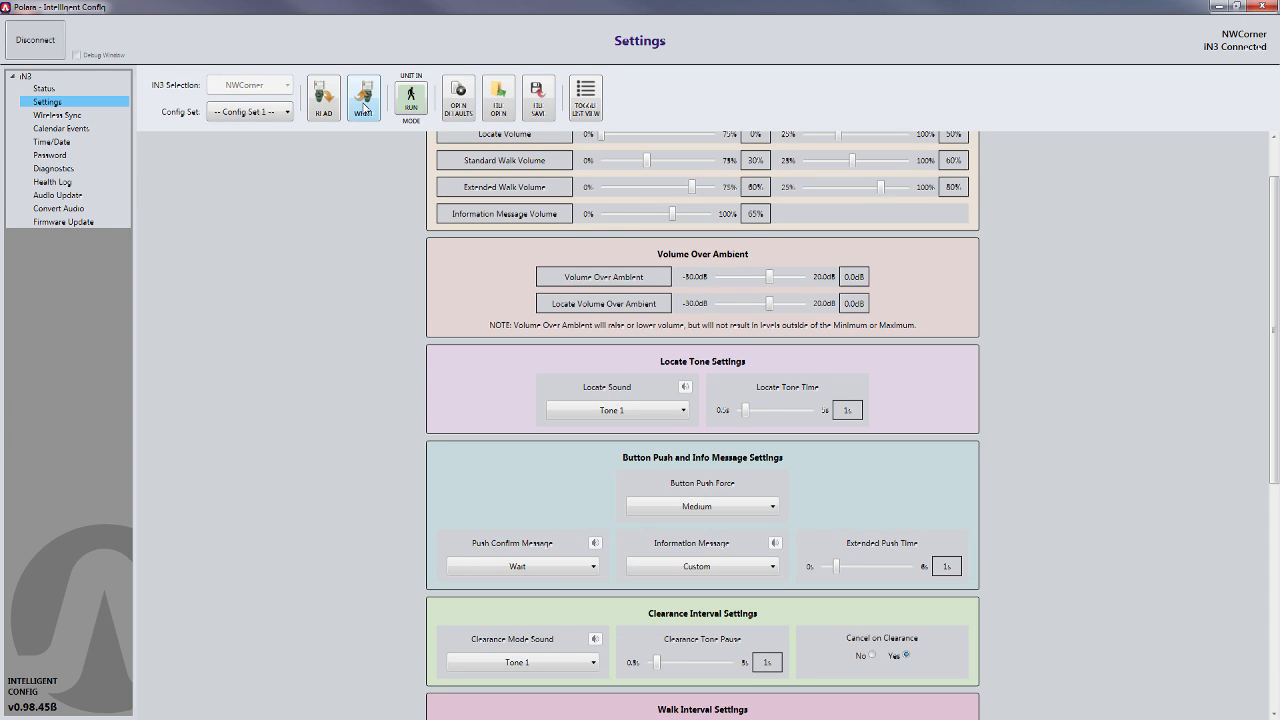
mouse_move(365, 359)
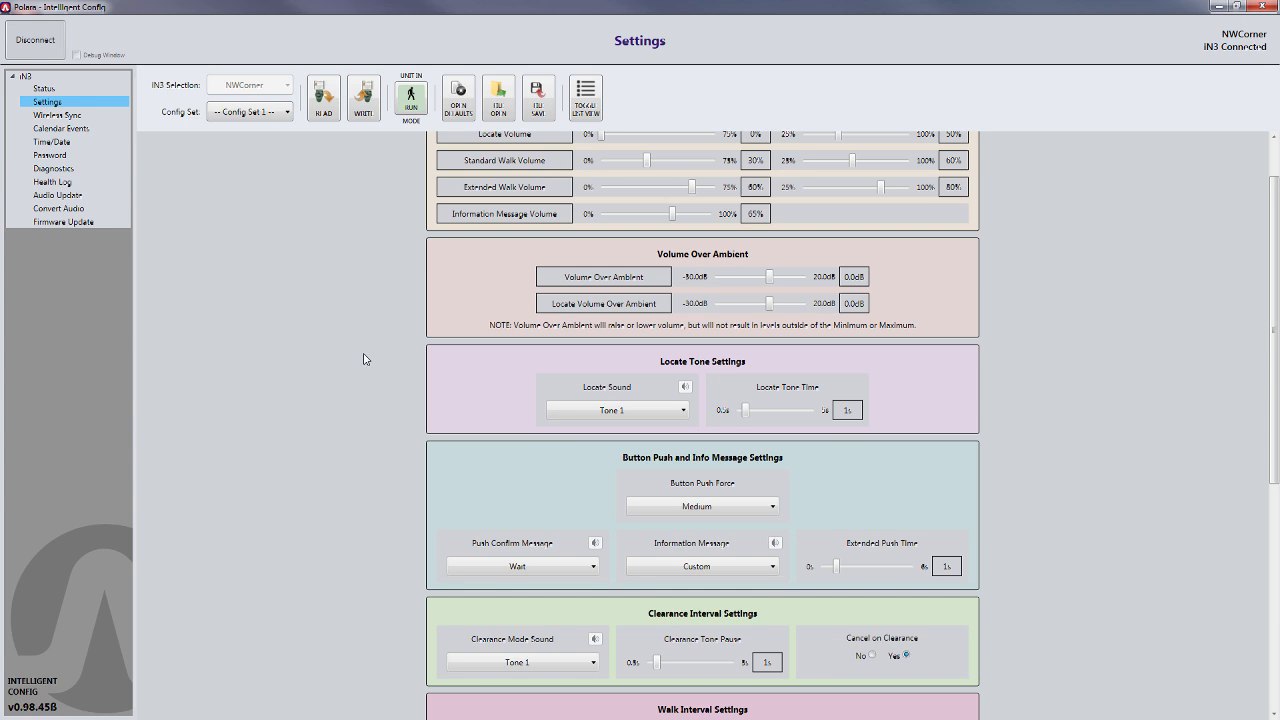
mouse_move(381, 324)
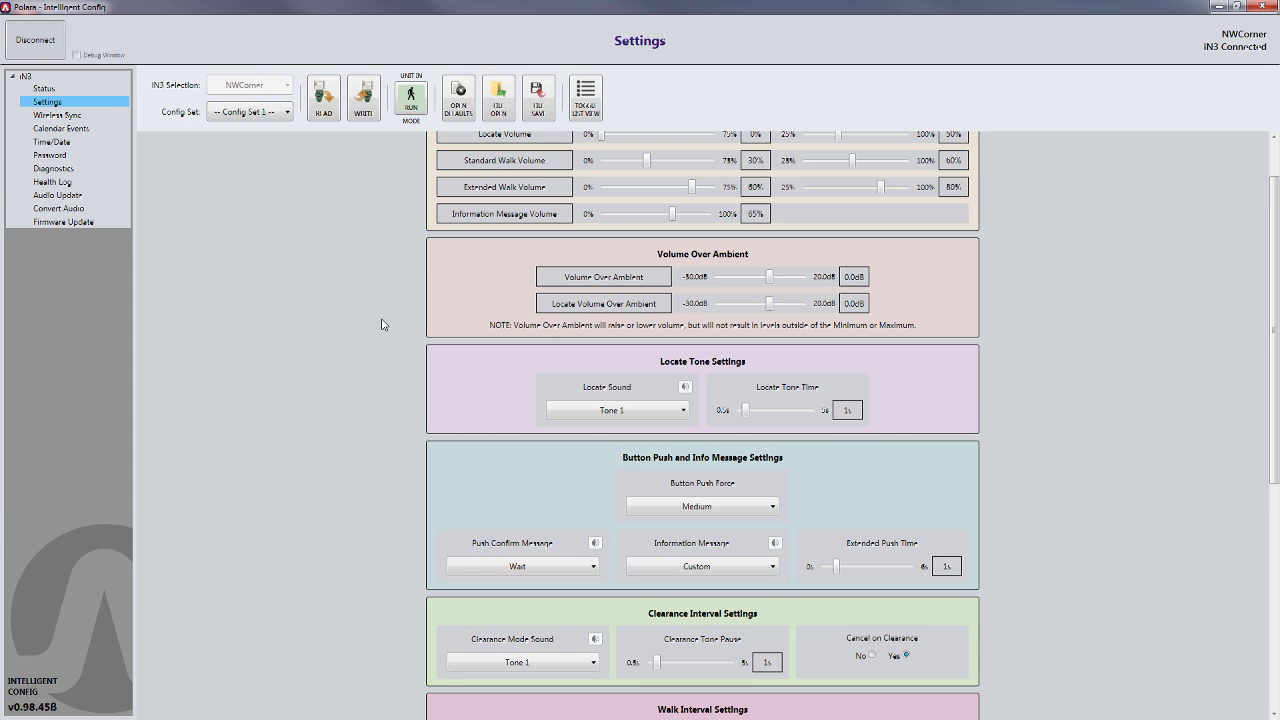
mouse_move(400, 278)
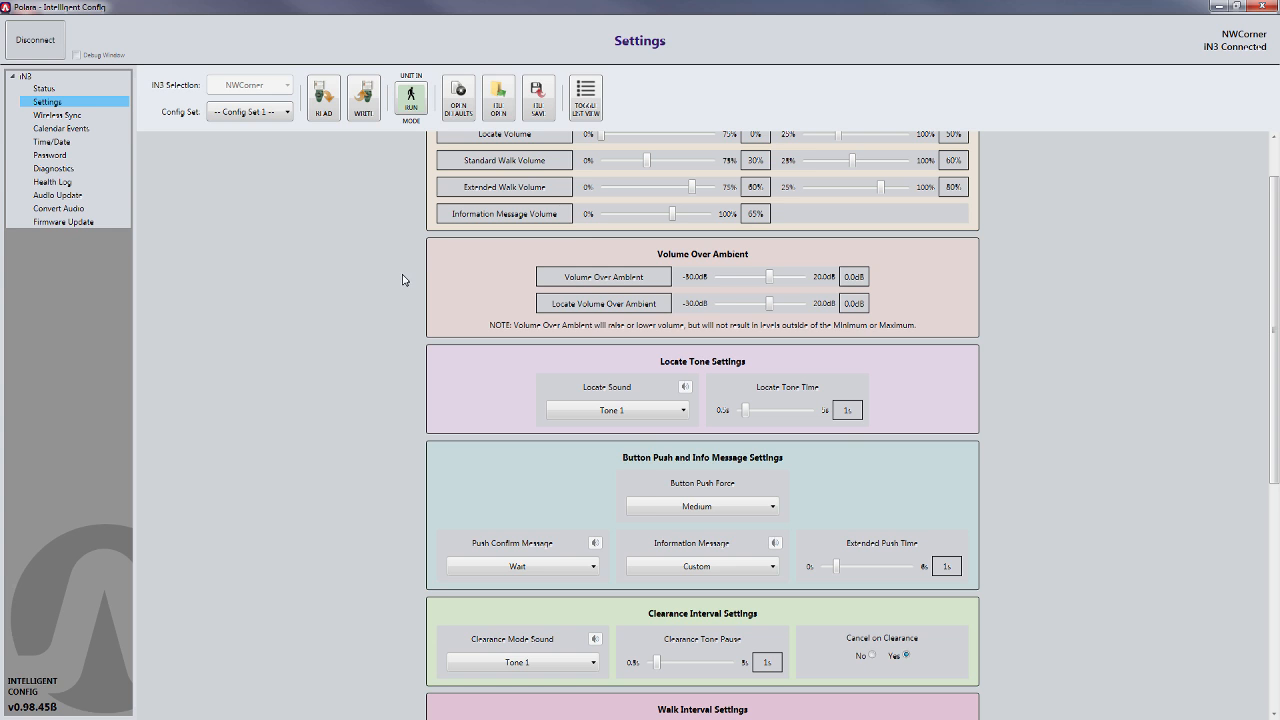
mouse_move(411, 97)
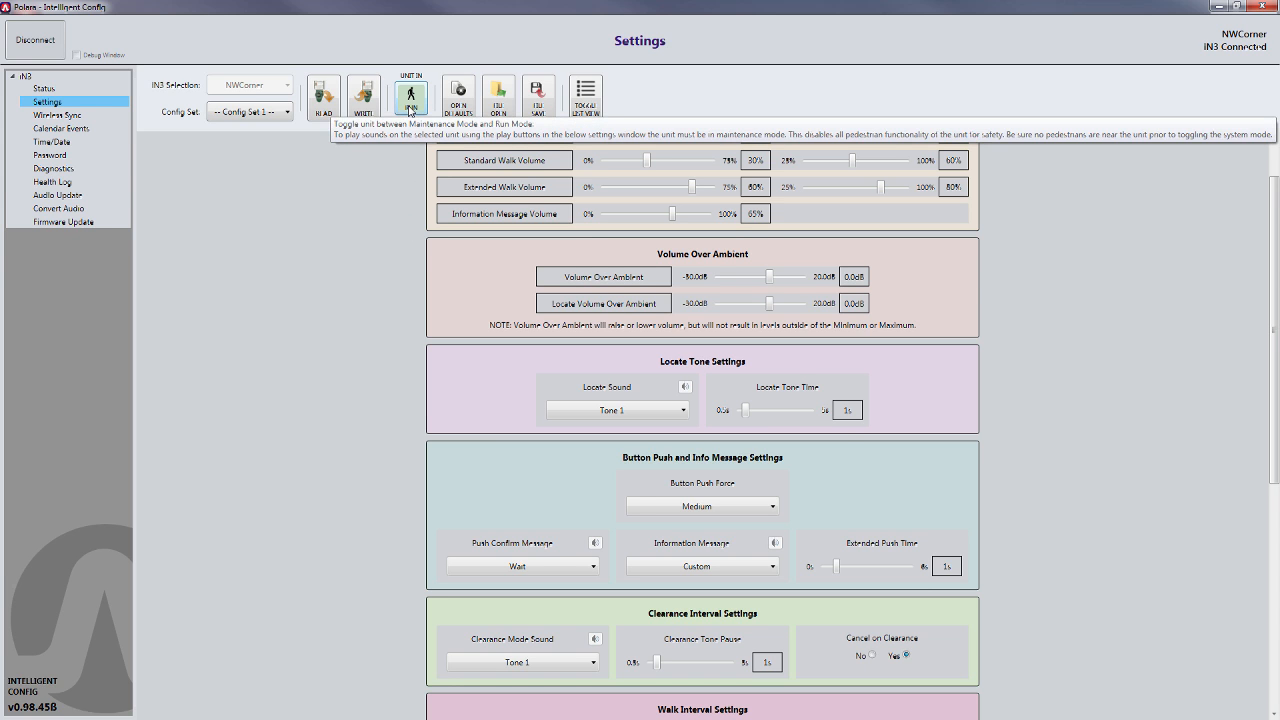
Step: Switch the NWCorner unit from RUN to MAINT mode and scroll to the Walk Mode Sound preview
click(411, 97)
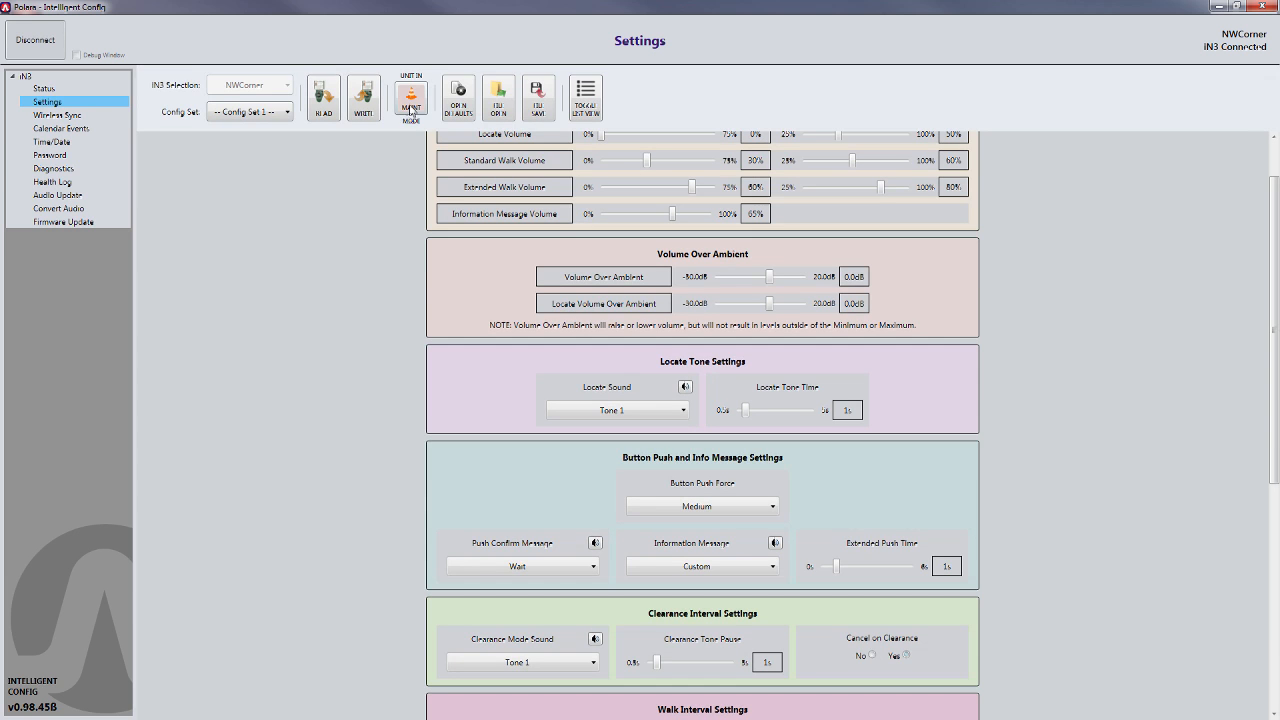
click(907, 655)
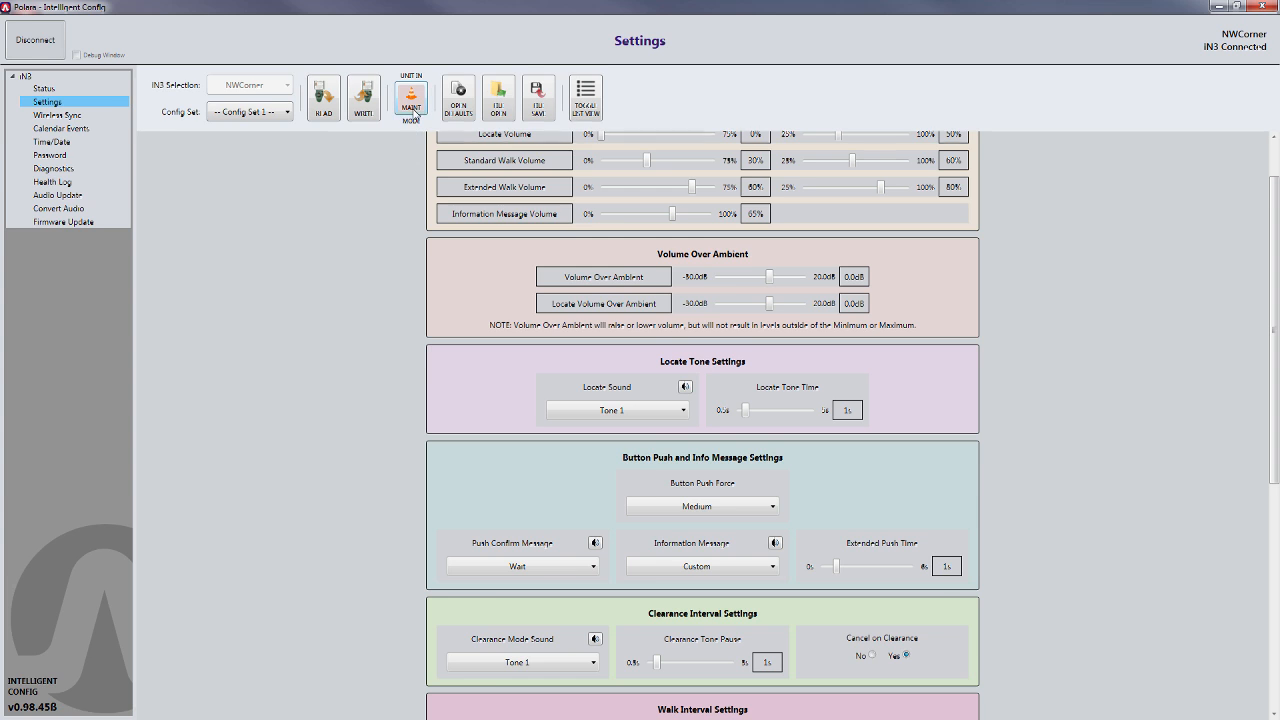
mouse_move(400, 397)
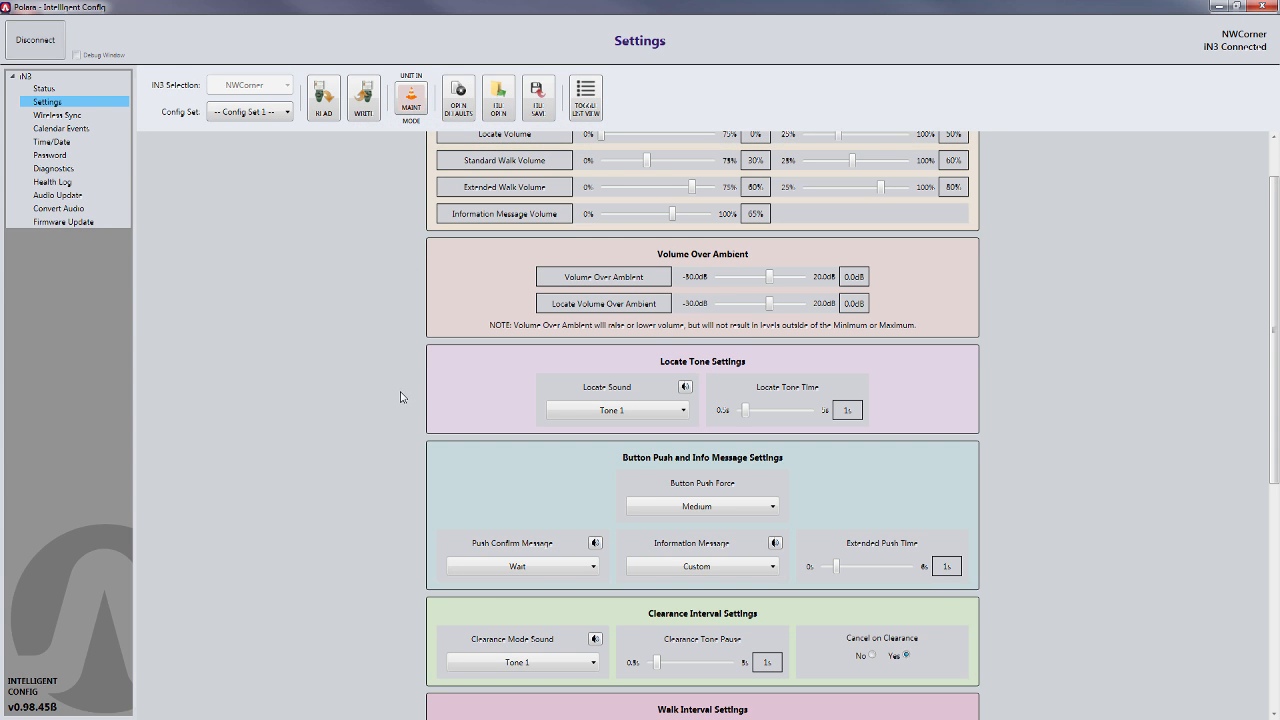
scroll(down, 3)
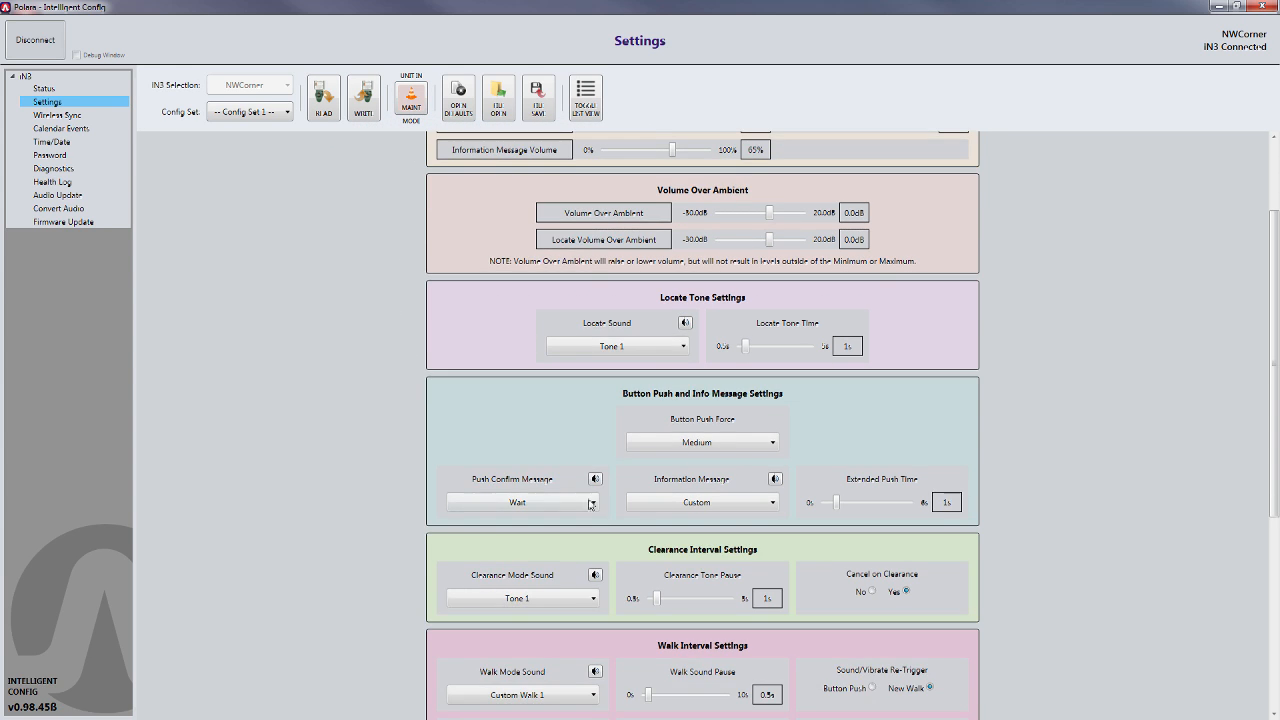
scroll(down, 3)
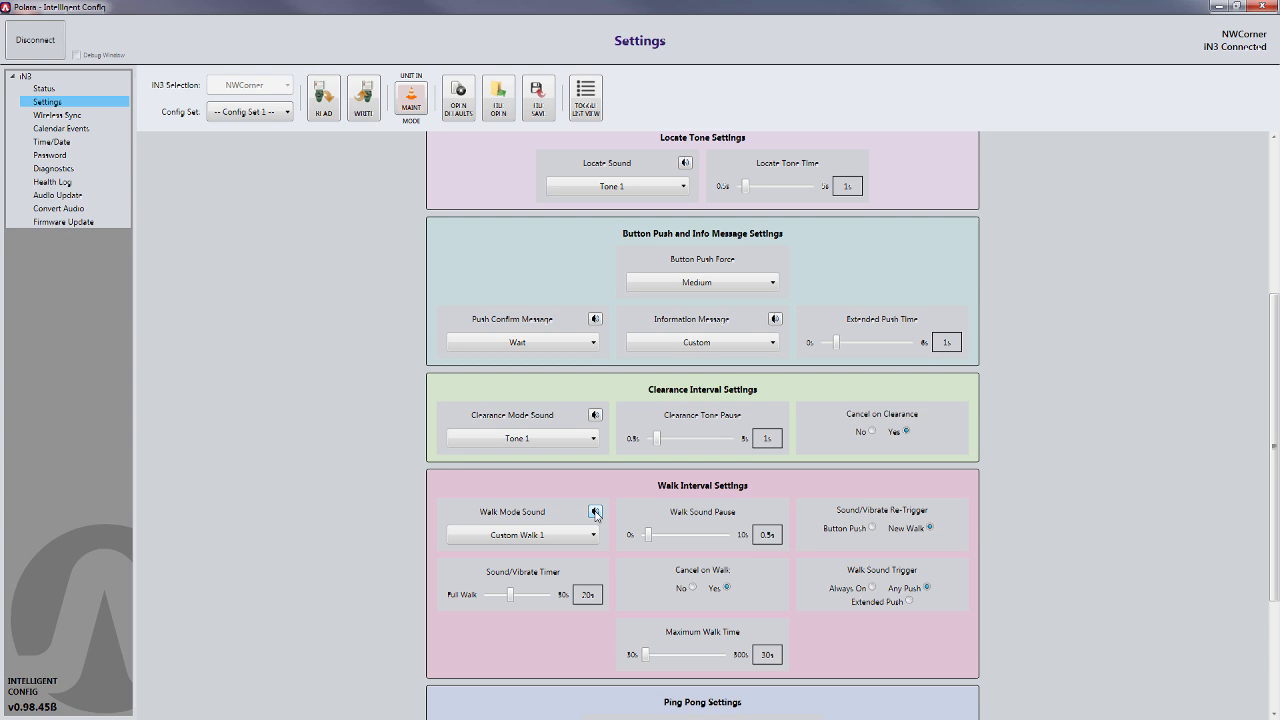
mouse_move(342, 322)
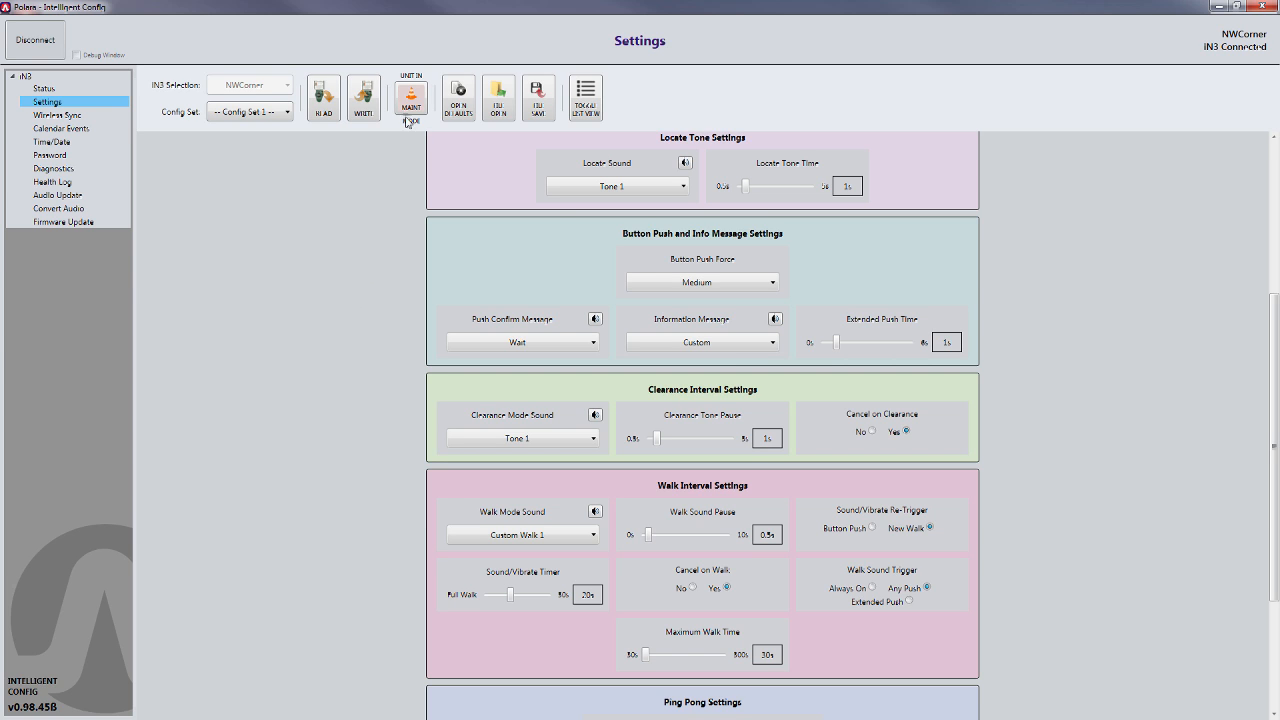
mouse_move(410, 132)
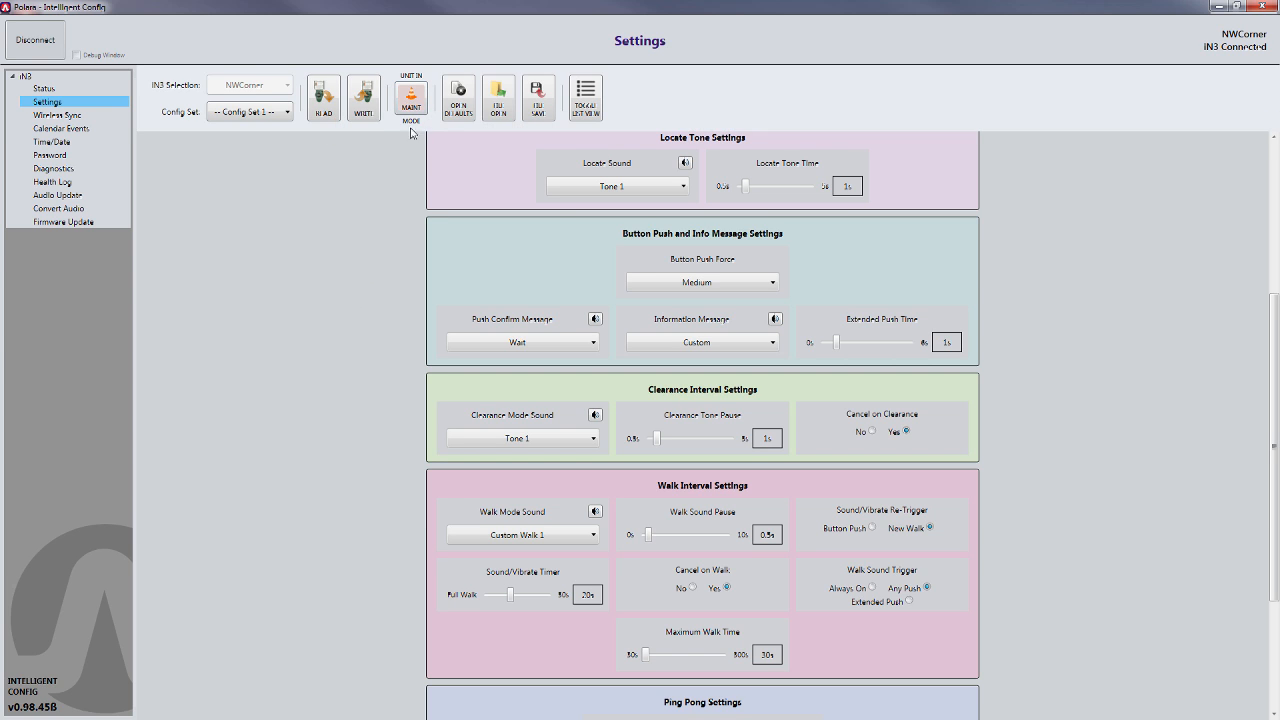
mouse_move(411, 98)
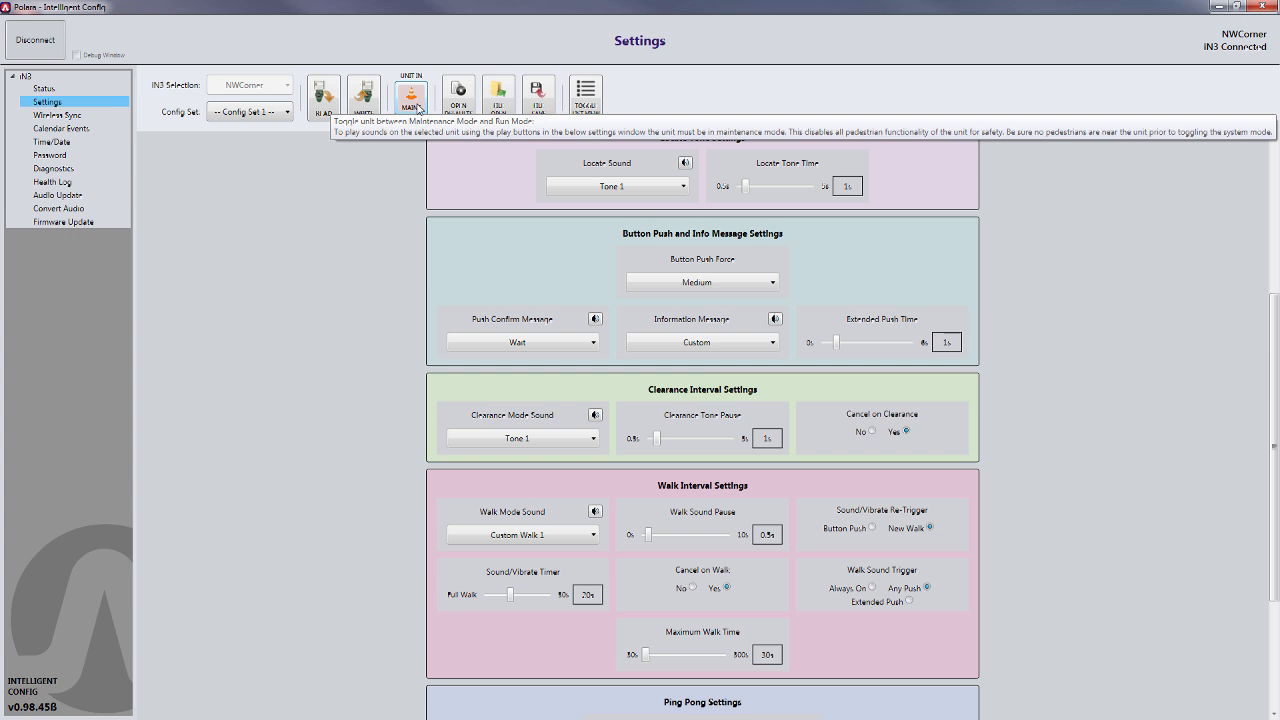
Step: Toggle the NWCorner unit from MAINT back to RUN mode
click(411, 97)
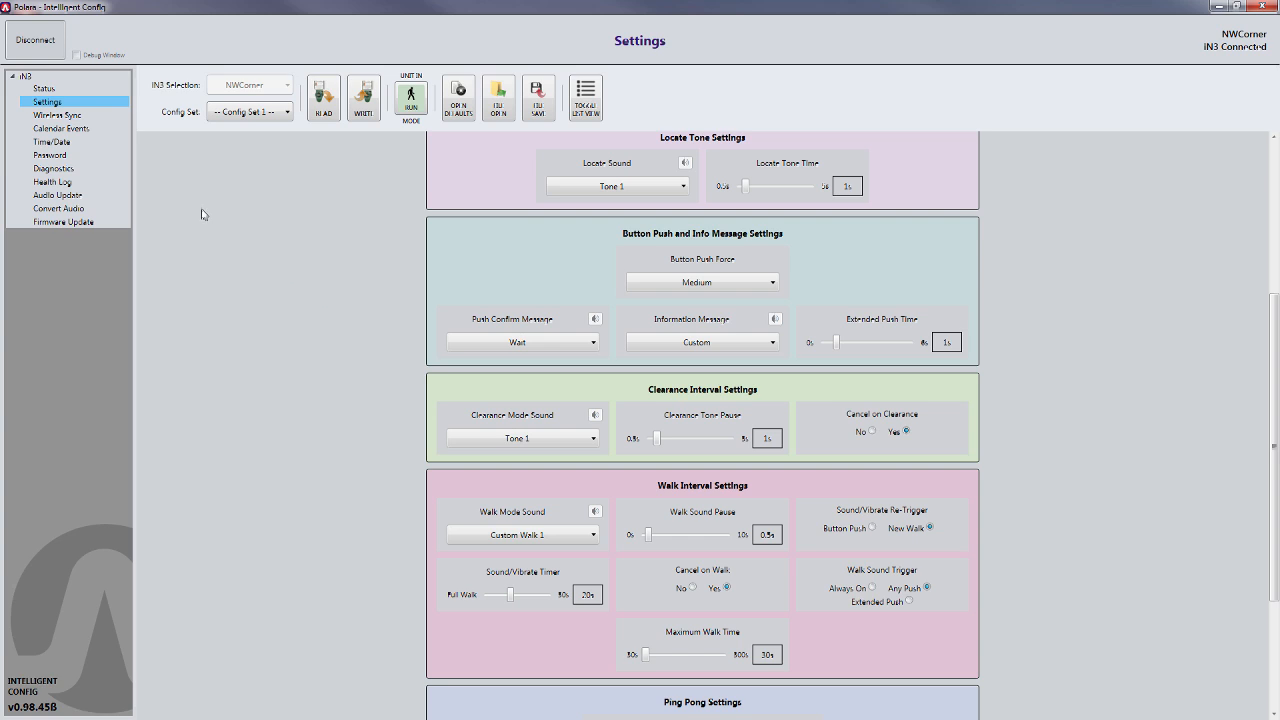
mouse_move(52, 70)
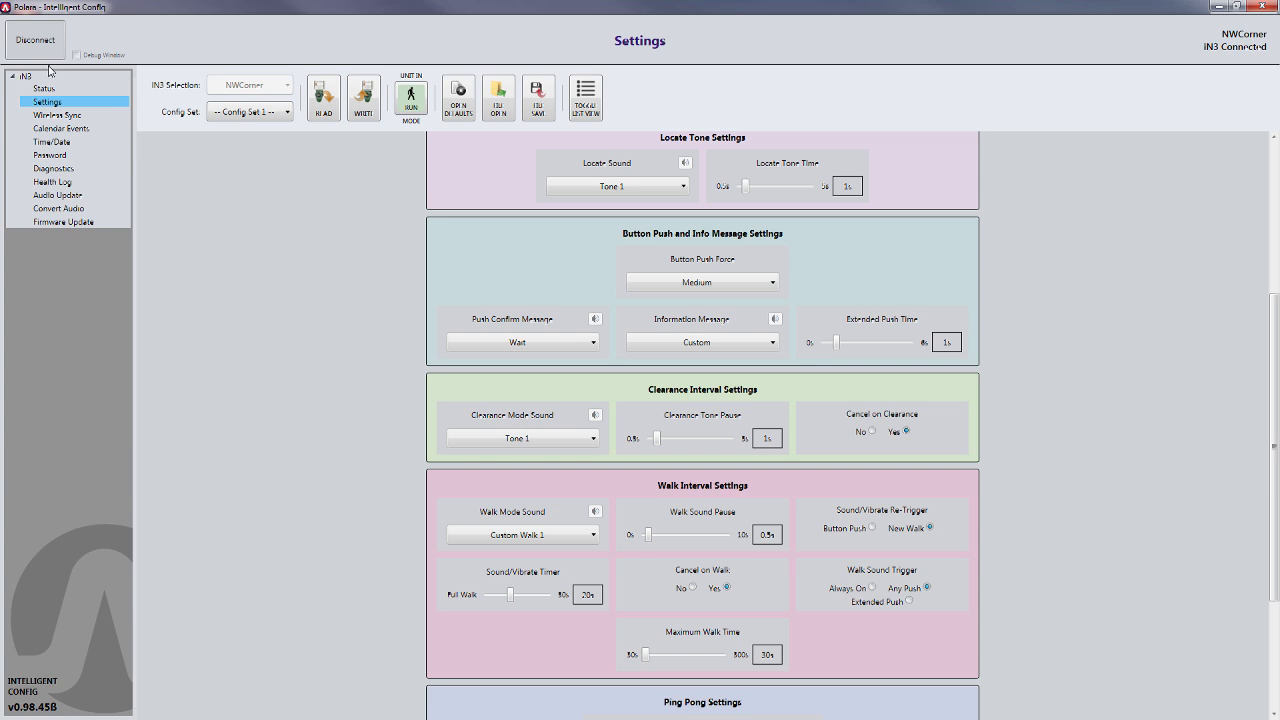